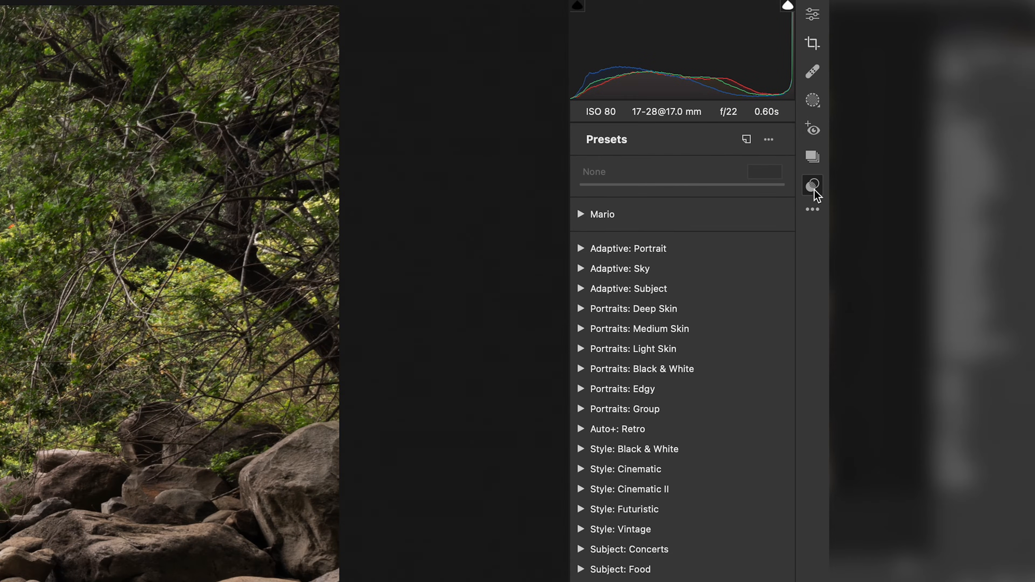
mouse_move(768, 139)
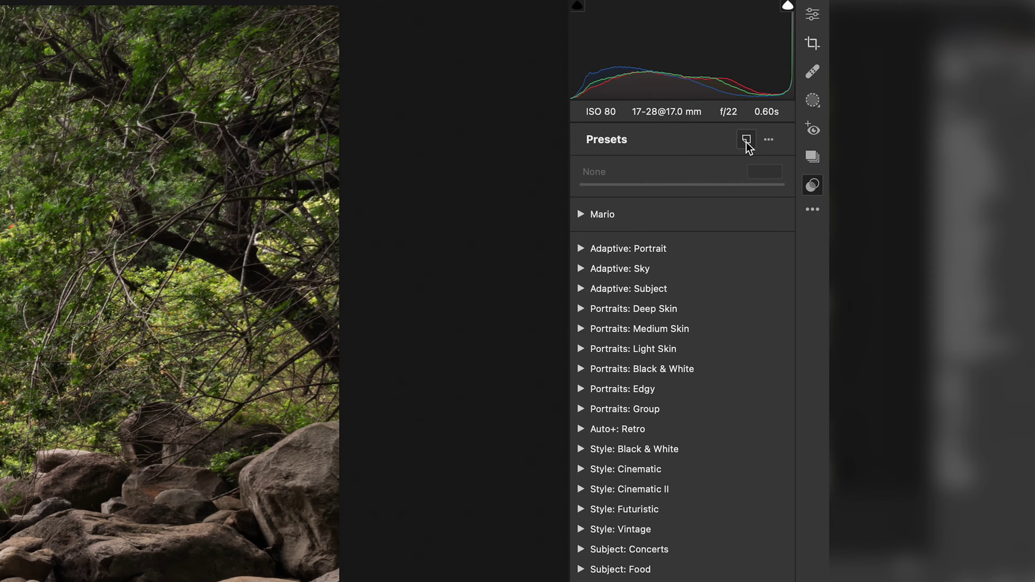
Step: Abandon the Create Preset dialog and start a new profile with its default name cleared
left_click(746, 139)
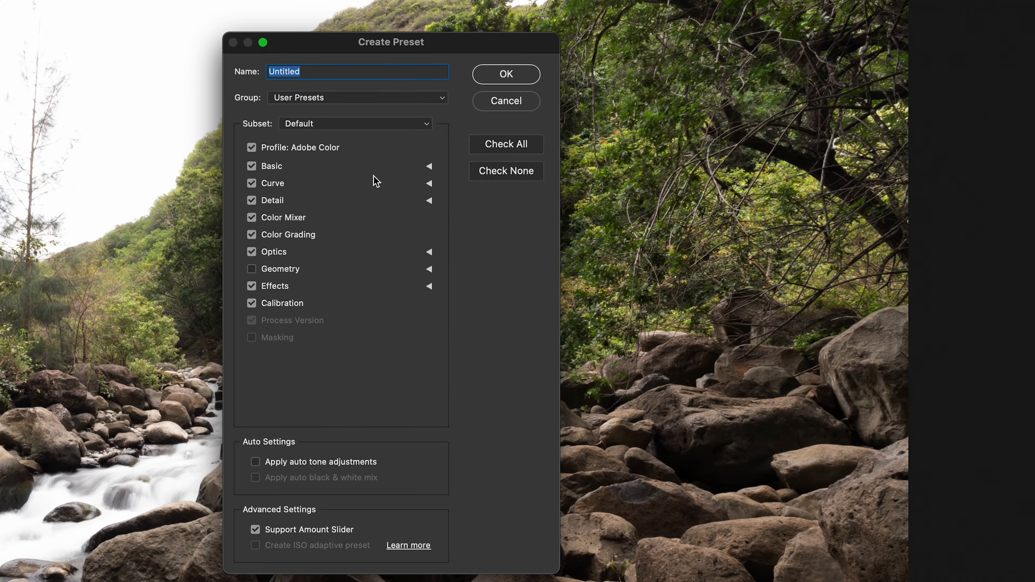
mouse_move(397, 253)
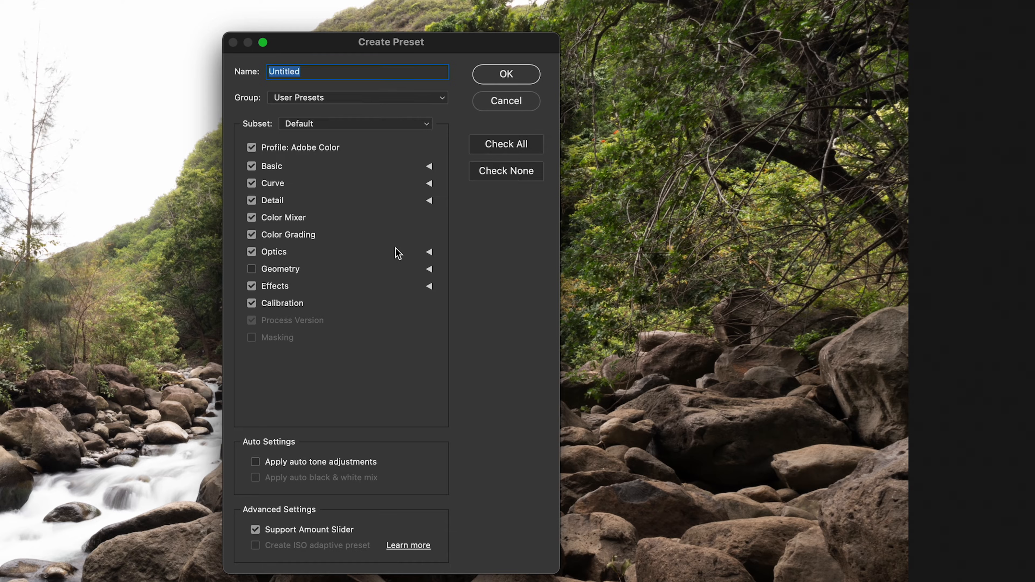
left_click(506, 101)
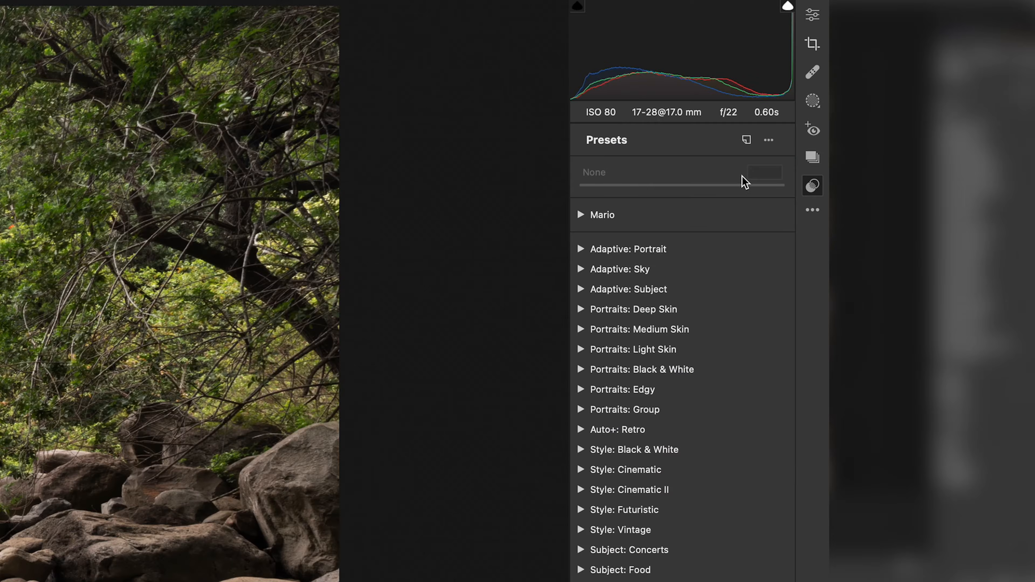
mouse_move(787, 183)
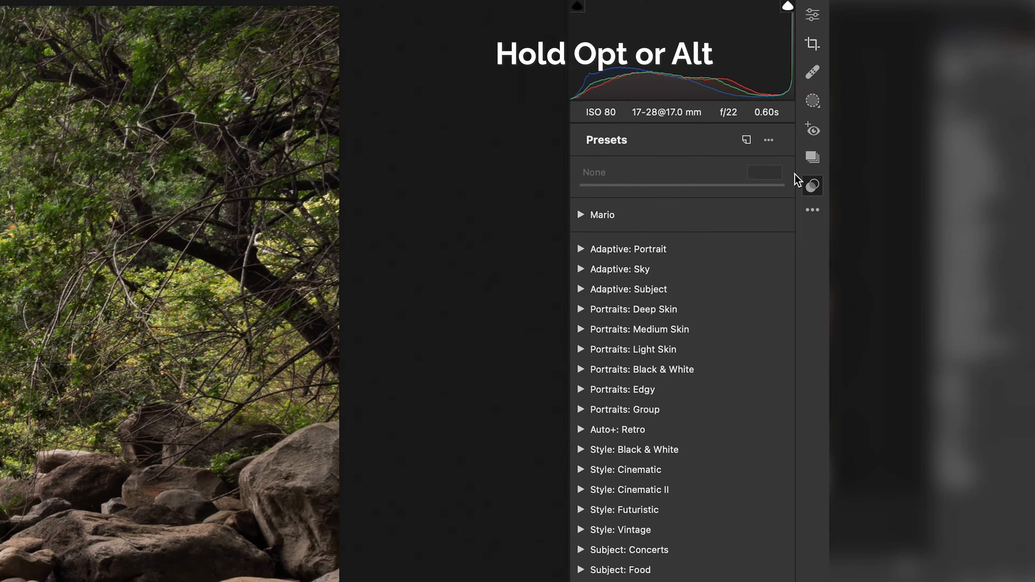
mouse_move(747, 140)
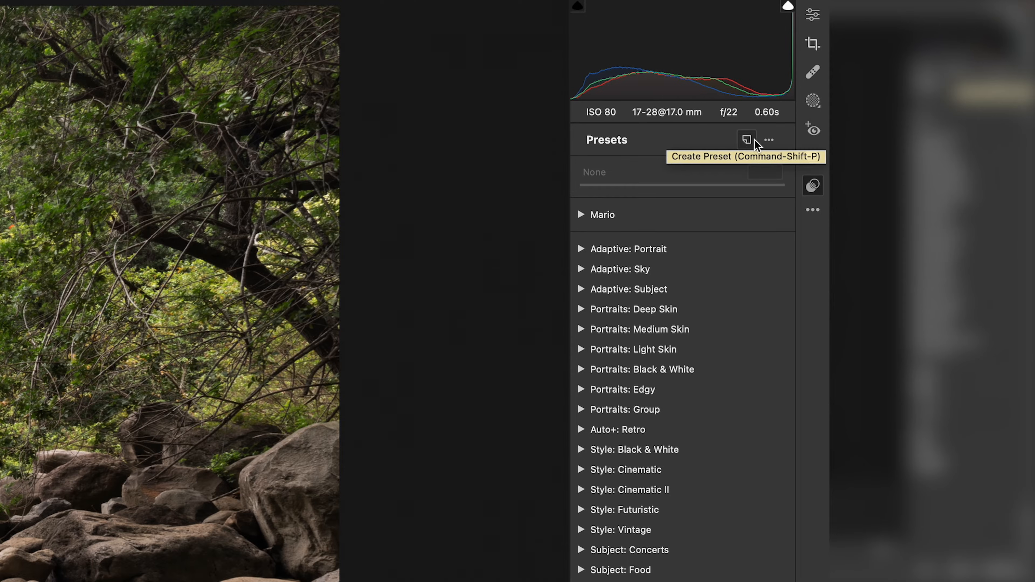
left_click(745, 139)
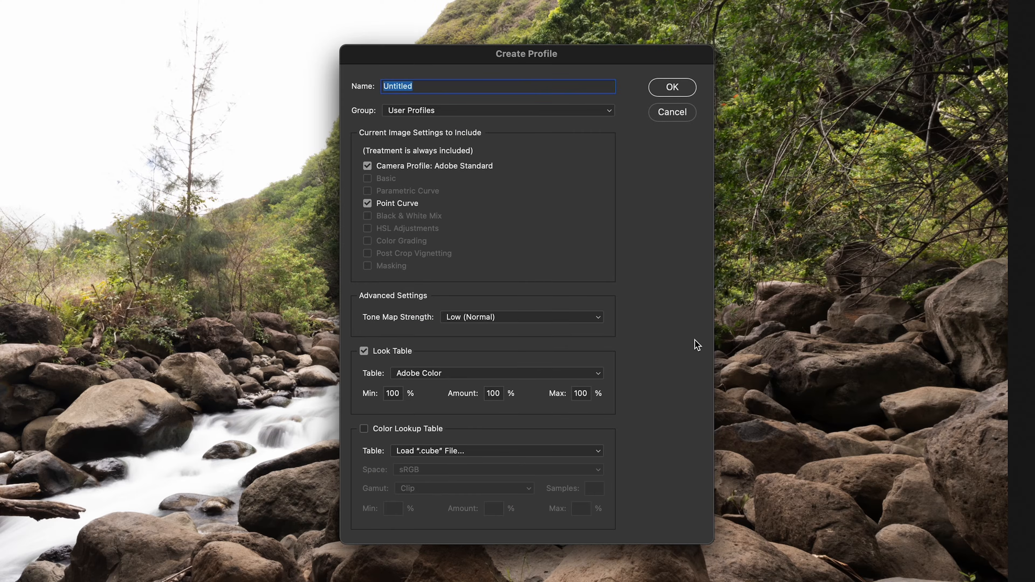
mouse_move(512, 143)
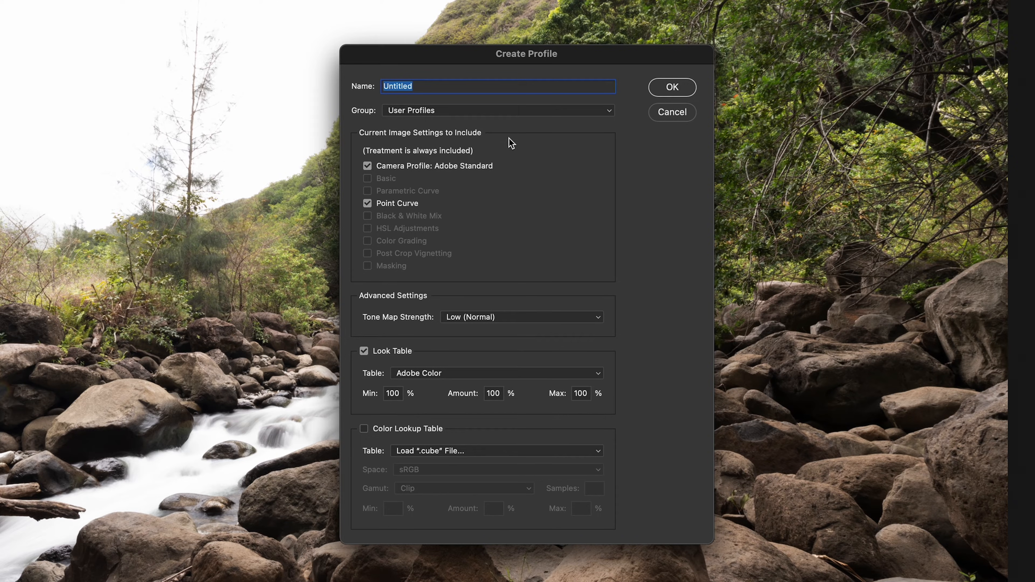
mouse_move(445, 86)
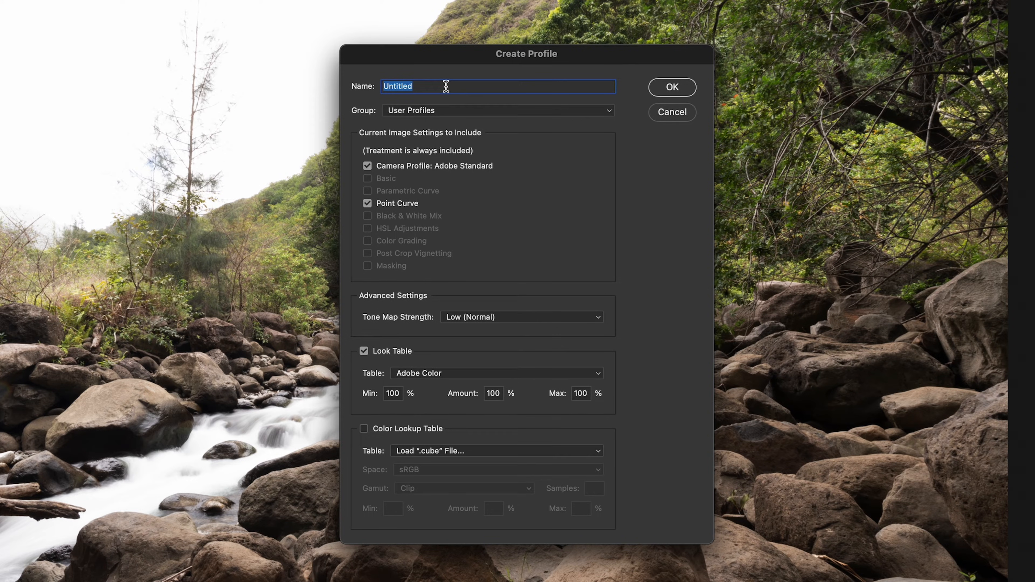
key("Delete")
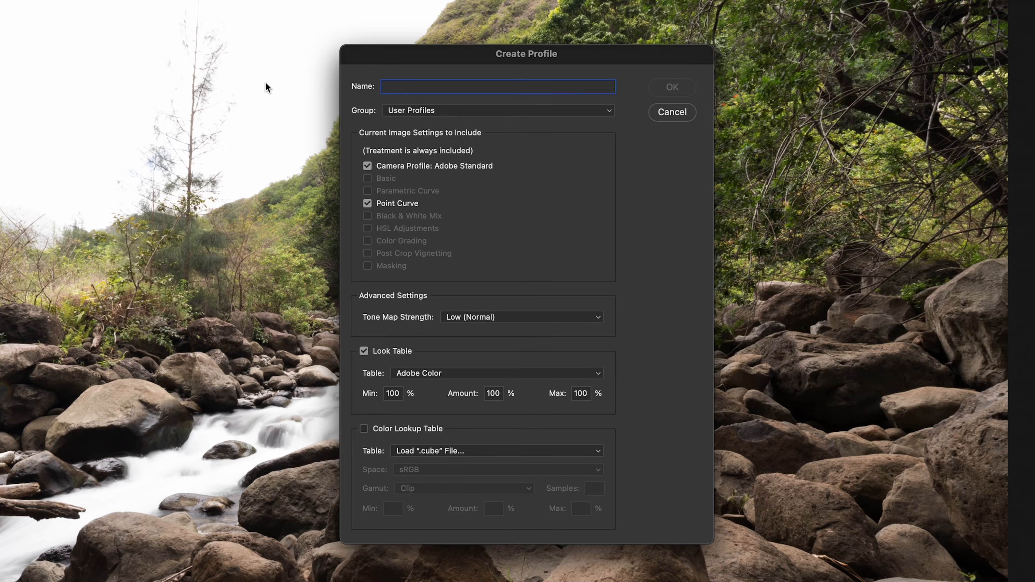
Step: Name the new profile 'MS The OT (Orange & Teal)'
type("MS The OT")
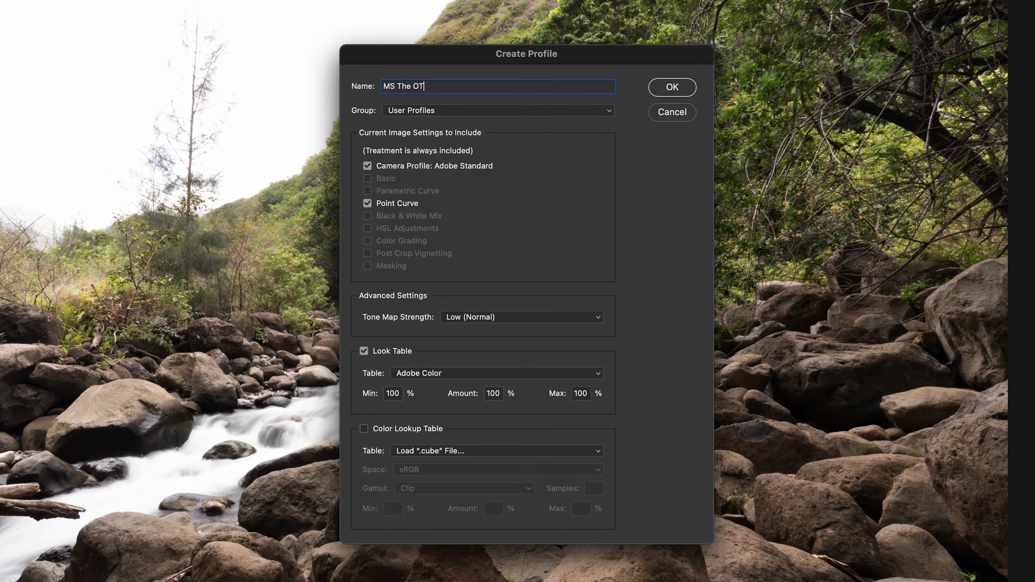
type("(Orange *")
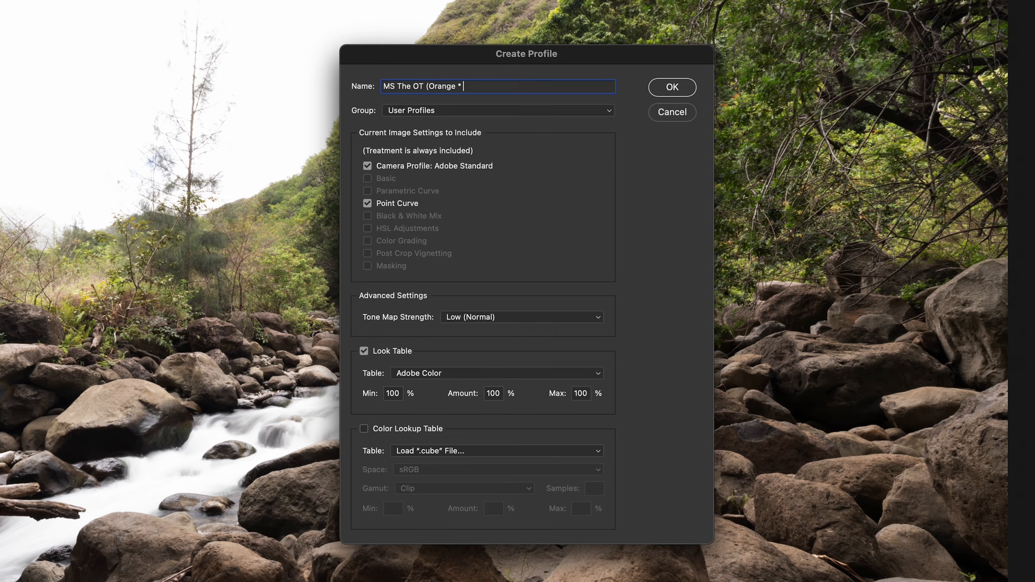
type("& Teal")
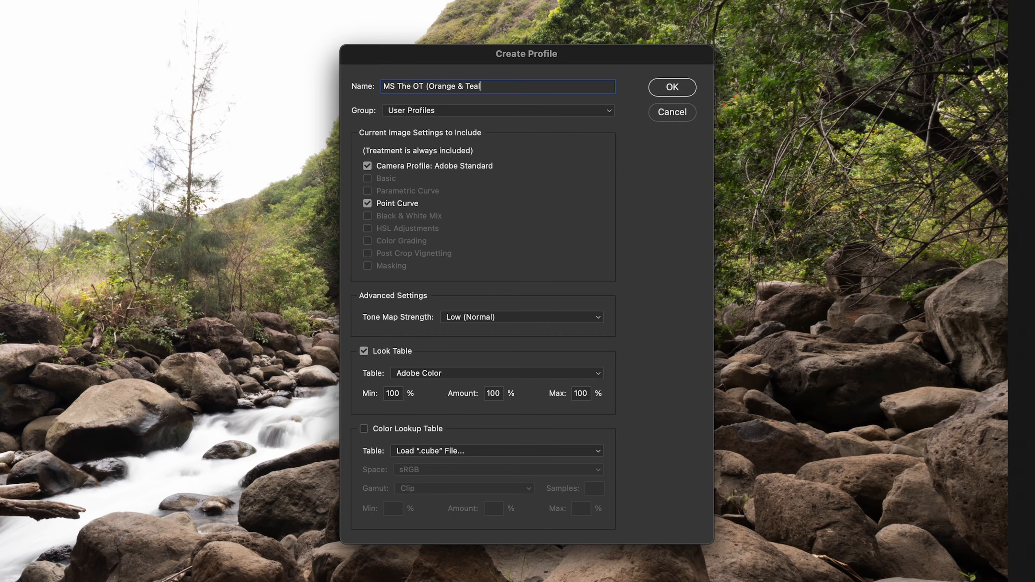
type(")")
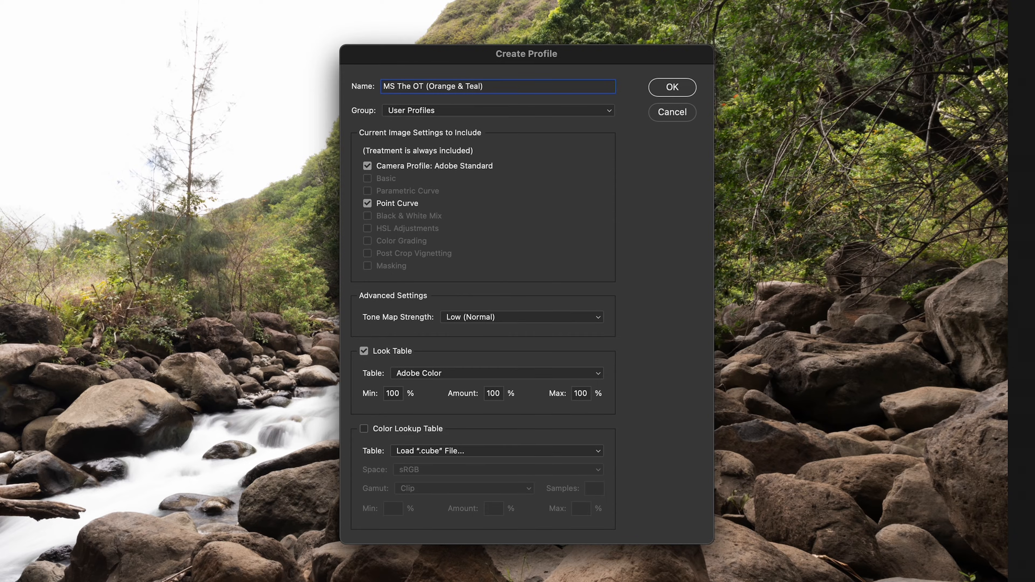
mouse_move(481, 185)
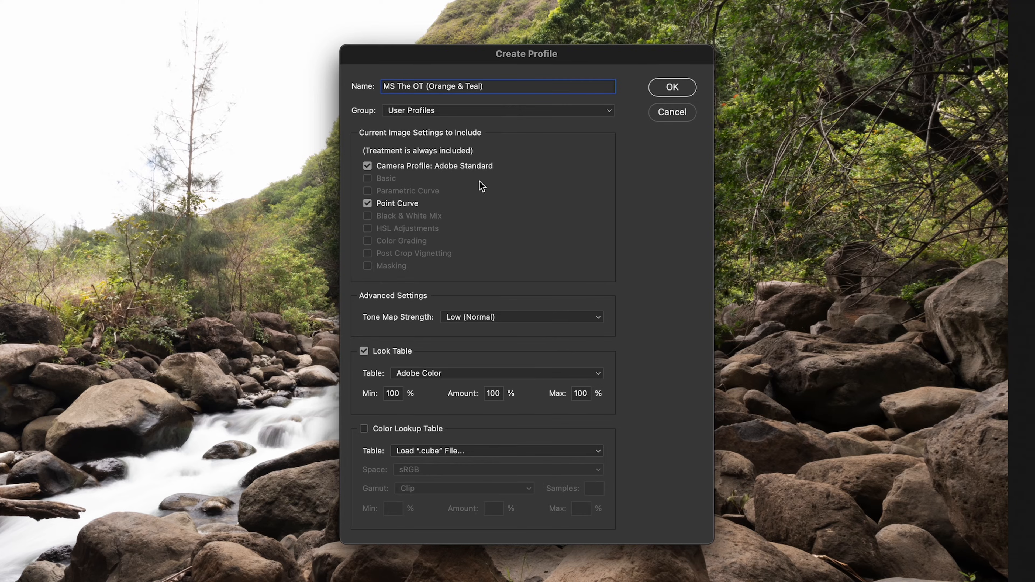
mouse_move(427, 243)
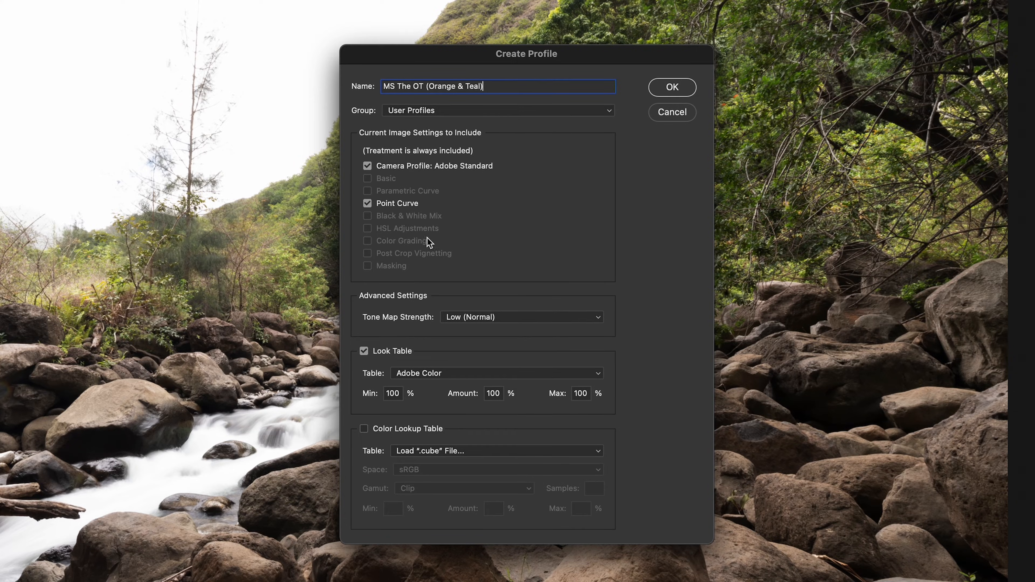
mouse_move(371, 364)
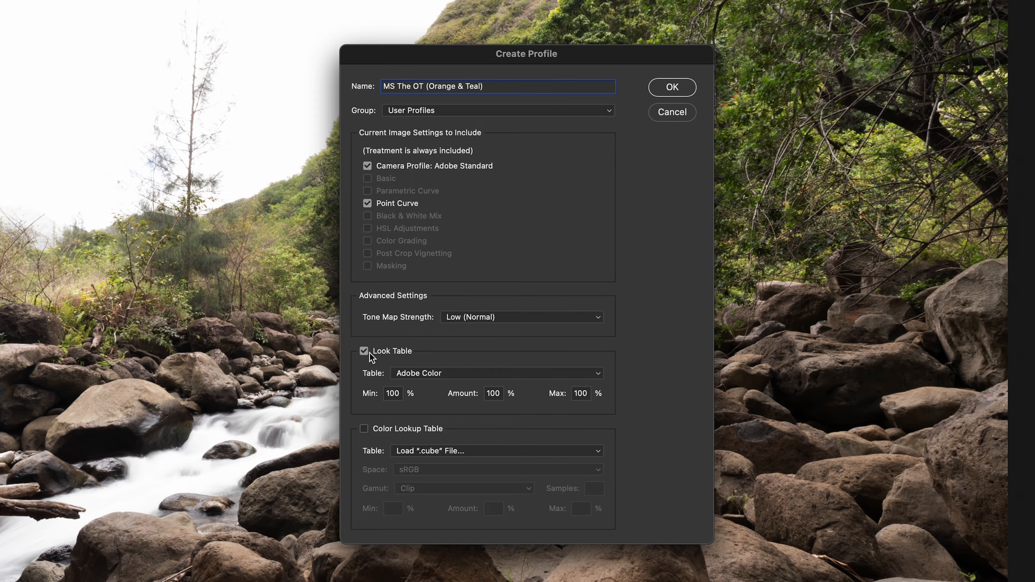
Step: Load the 'MS The OT (Orange & Teal).cube' file from the MS LUTS folder as the color lookup table
left_click(364, 351)
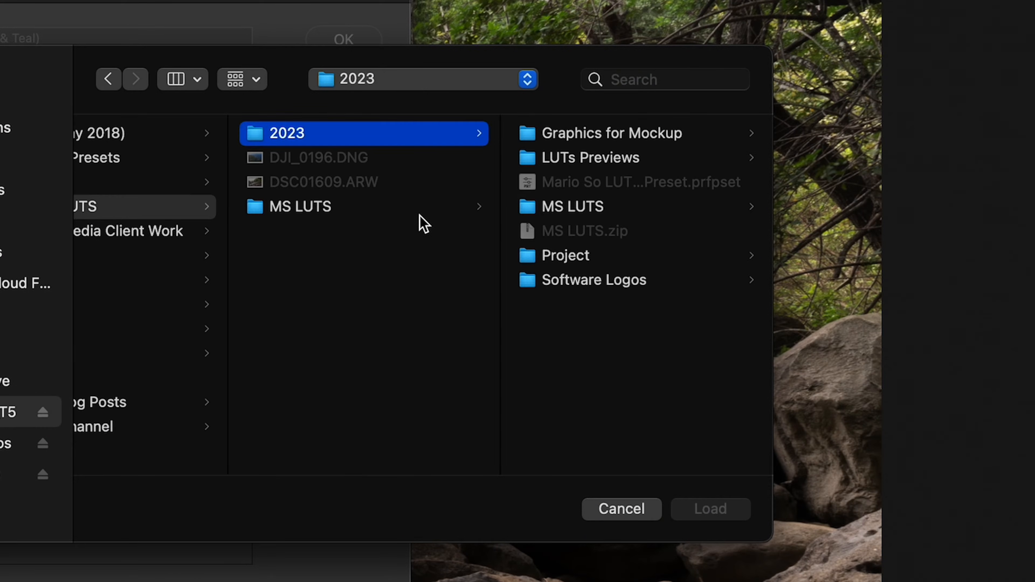
left_click(300, 207)
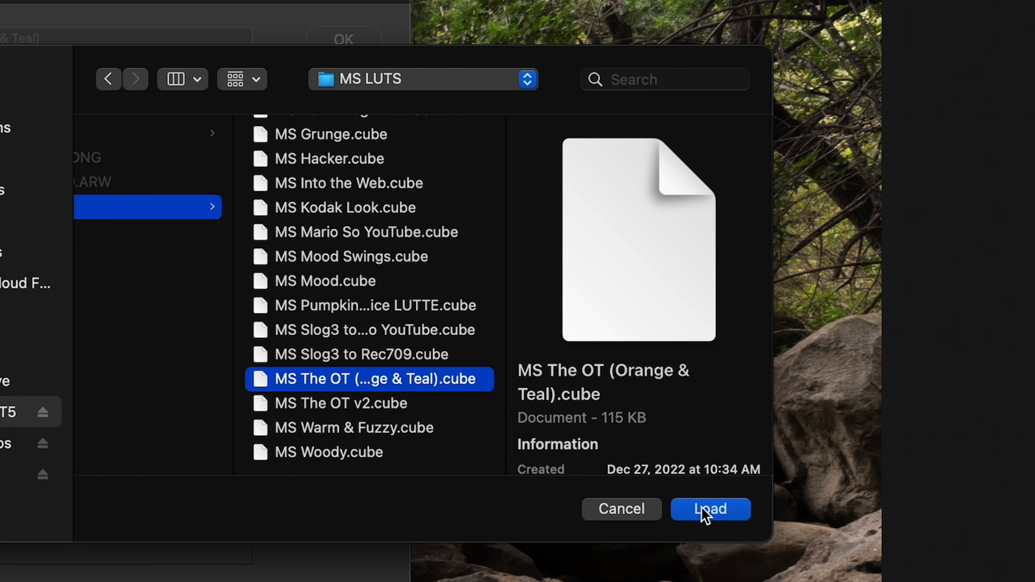
left_click(711, 509)
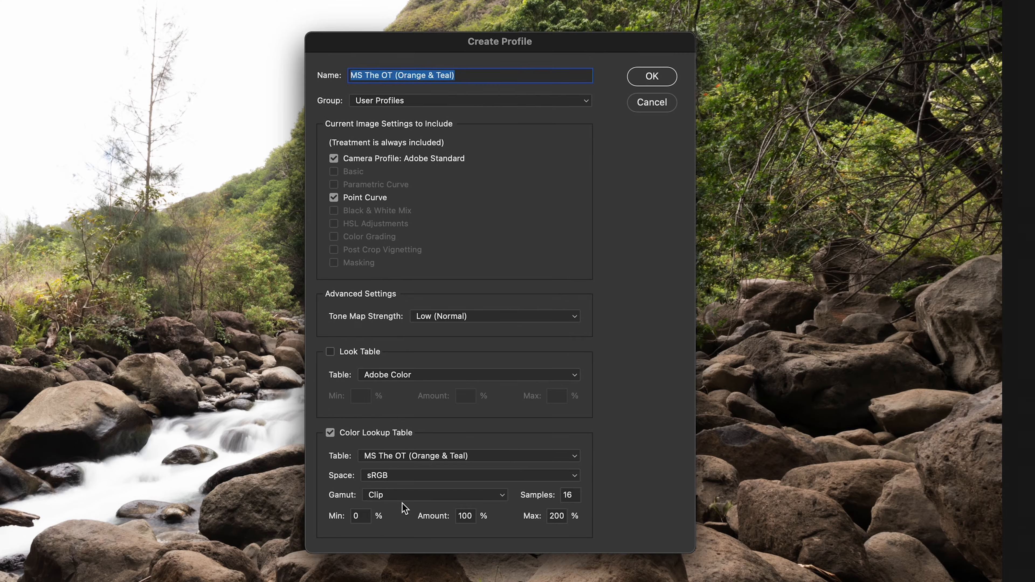
mouse_move(379, 483)
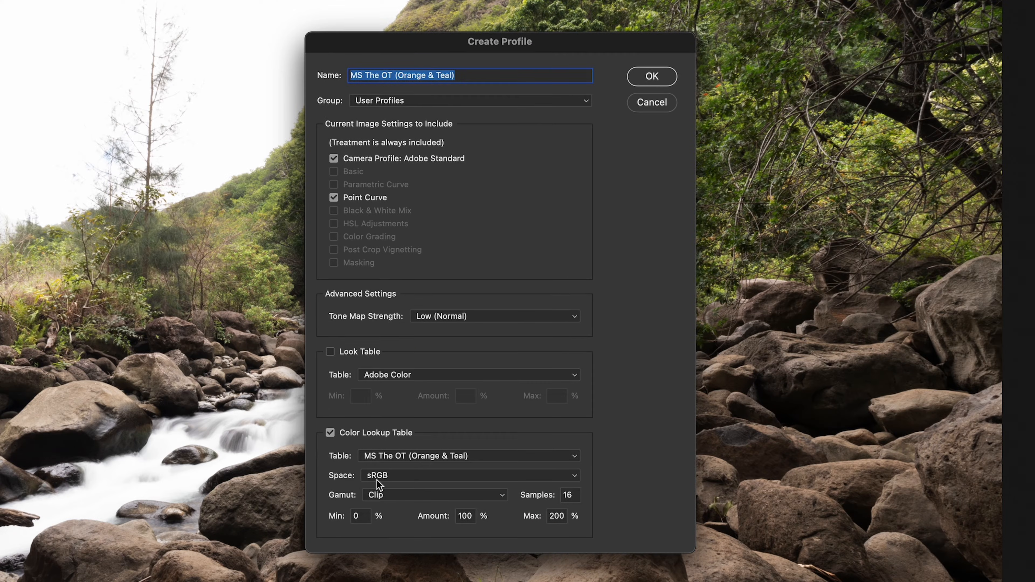
mouse_move(389, 503)
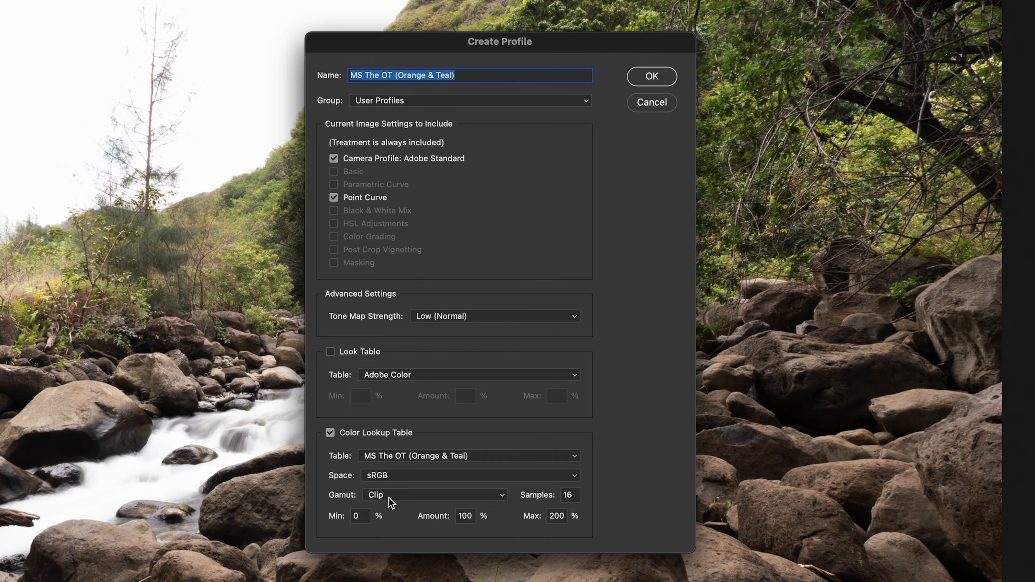
mouse_move(429, 527)
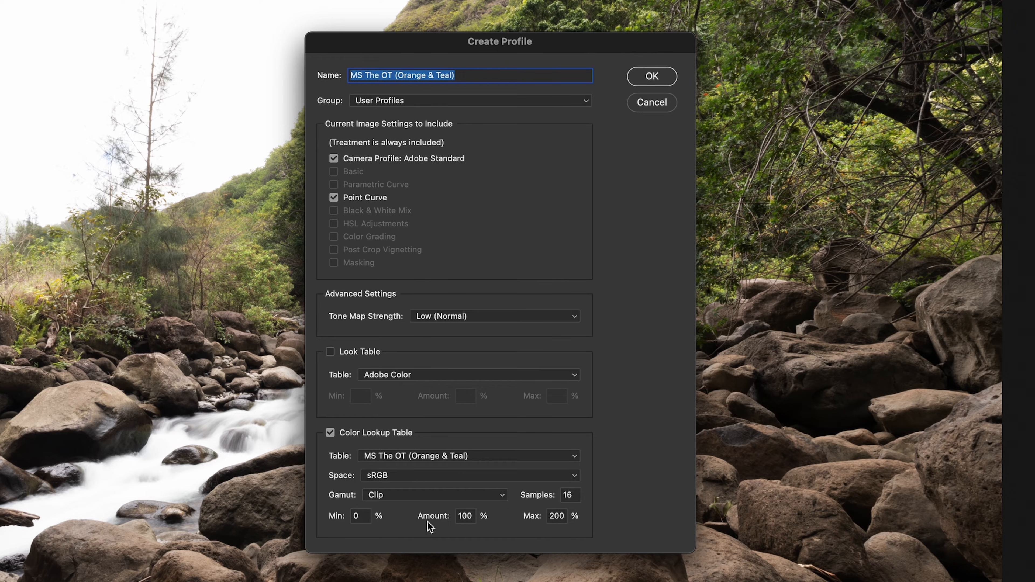
mouse_move(600, 515)
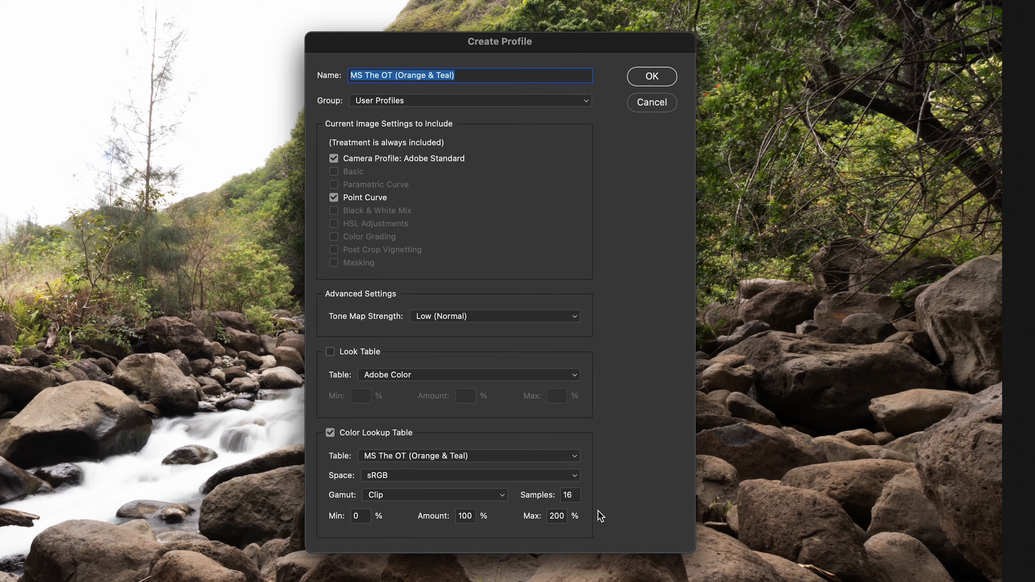
Step: Keep Color Lookup Table checked, file the profile under the MS LUTs group and confirm creation
left_click(331, 351)
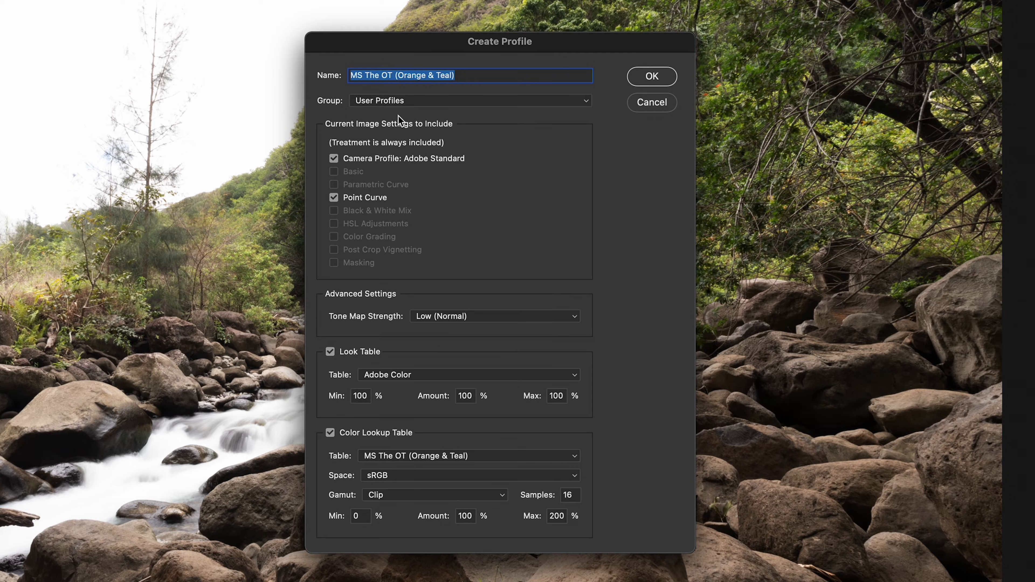
left_click(469, 100)
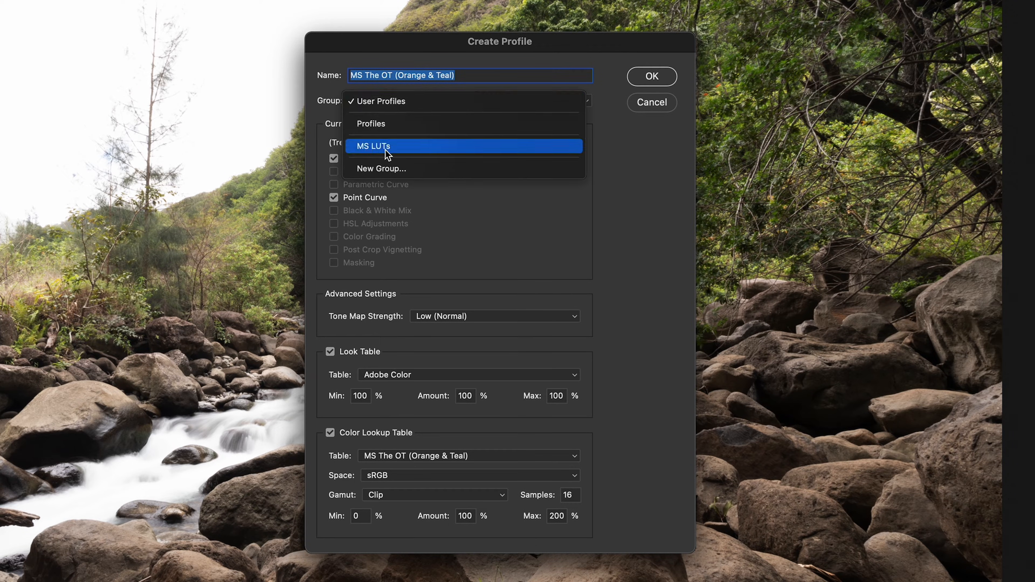
mouse_move(381, 168)
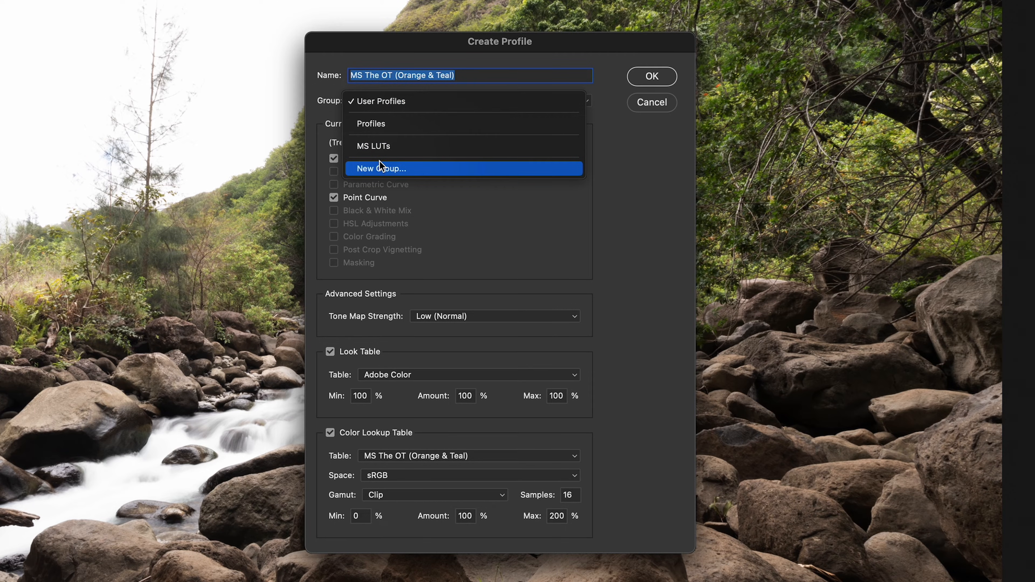
mouse_move(398, 154)
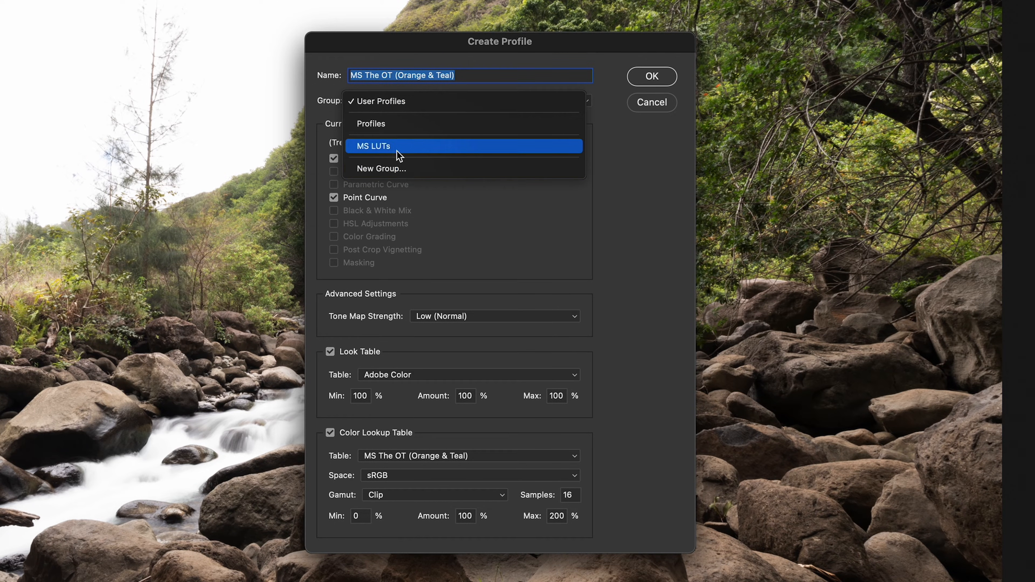
mouse_move(404, 151)
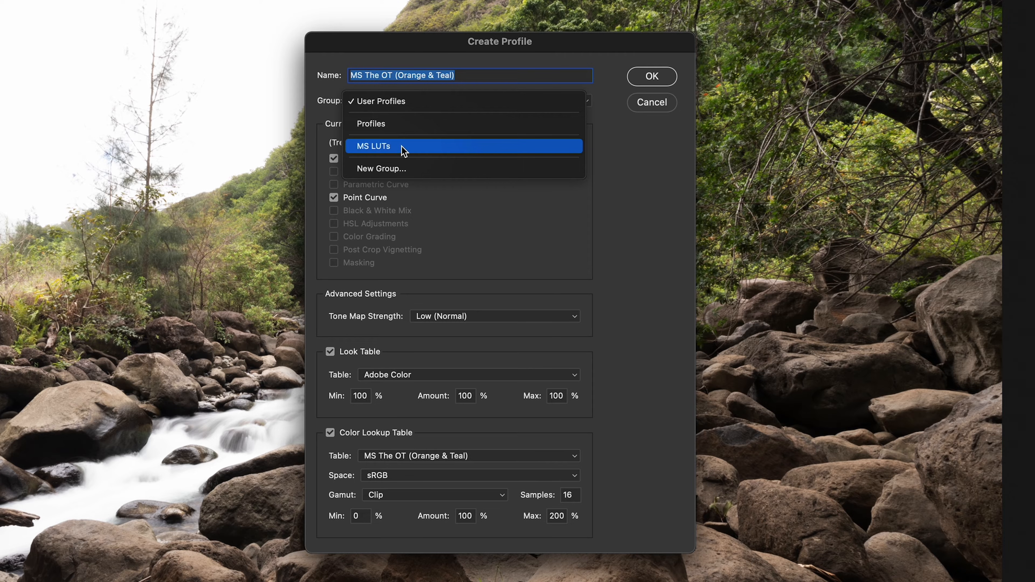
left_click(374, 146)
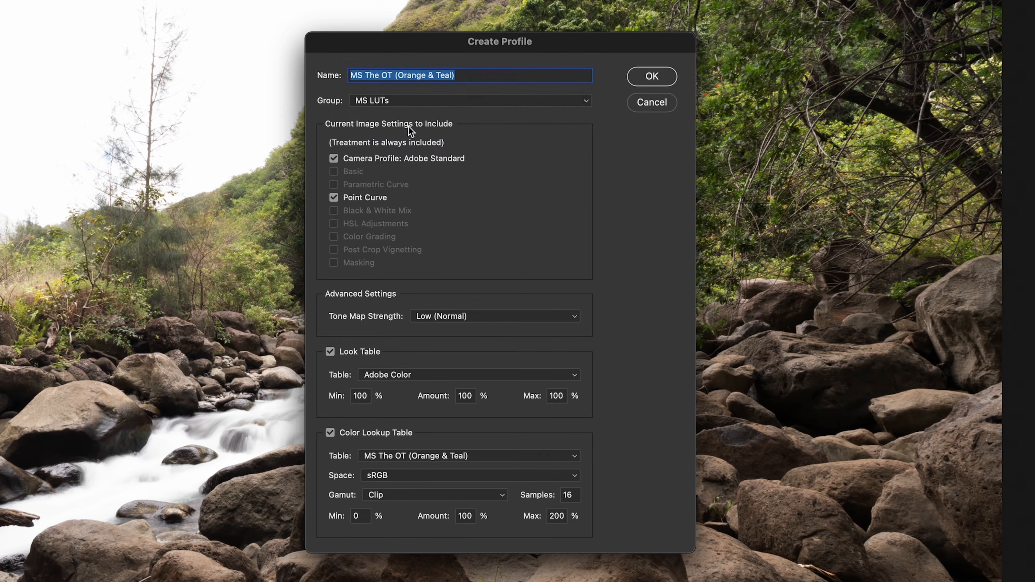
mouse_move(659, 77)
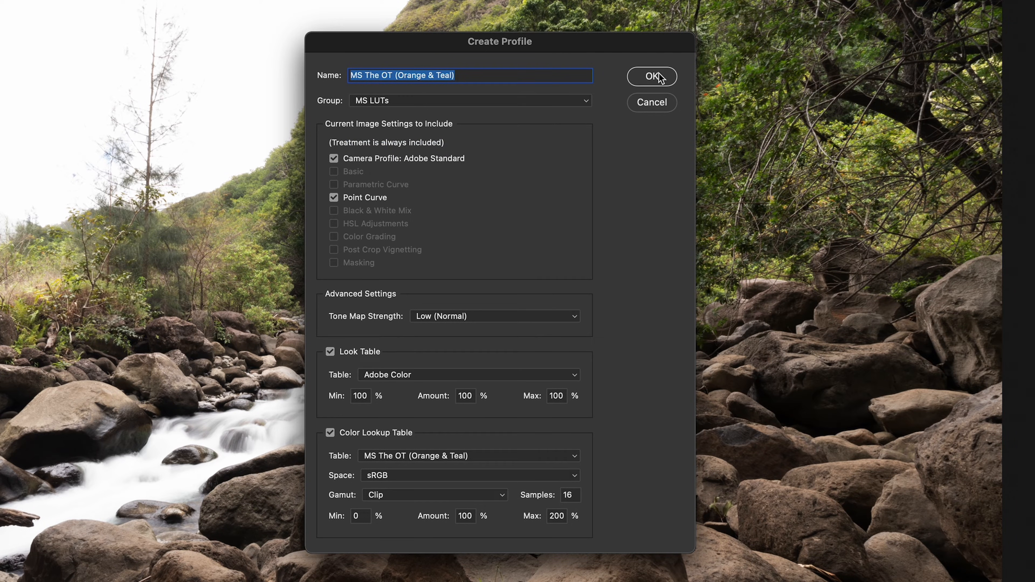
left_click(652, 77)
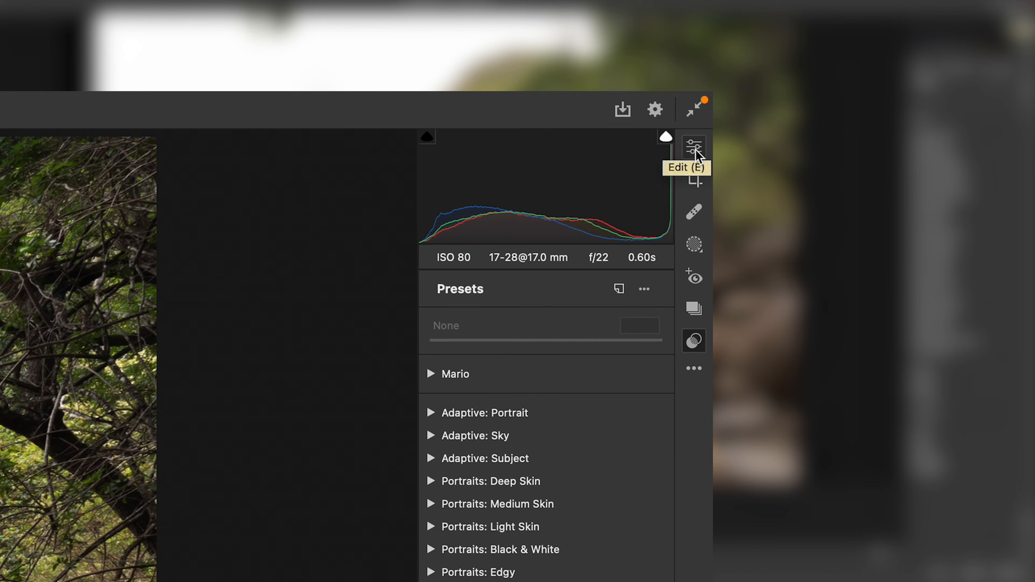
Step: Show the Edit panel and browse all profiles from the Profile dropdown
left_click(693, 146)
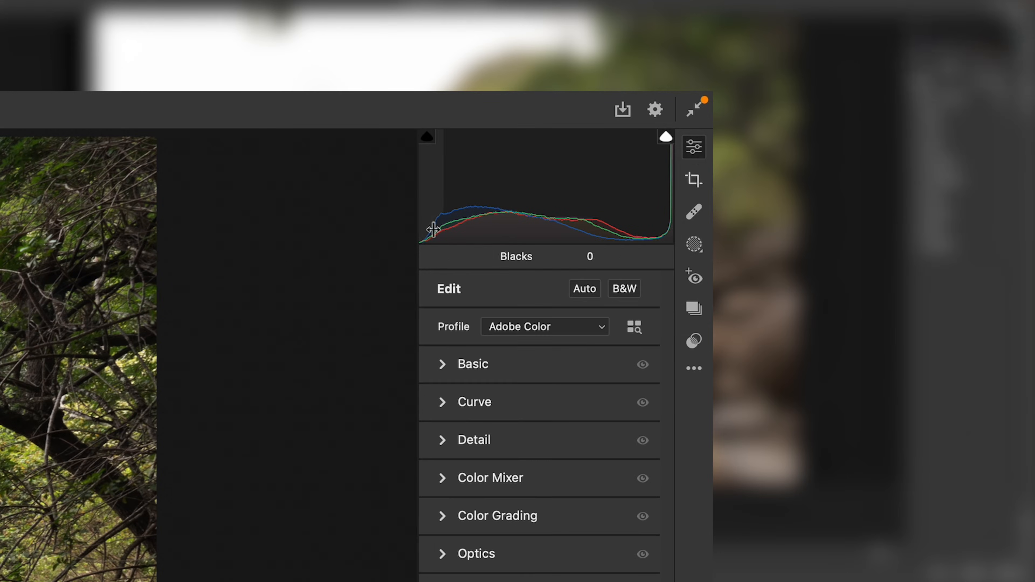
left_click(544, 326)
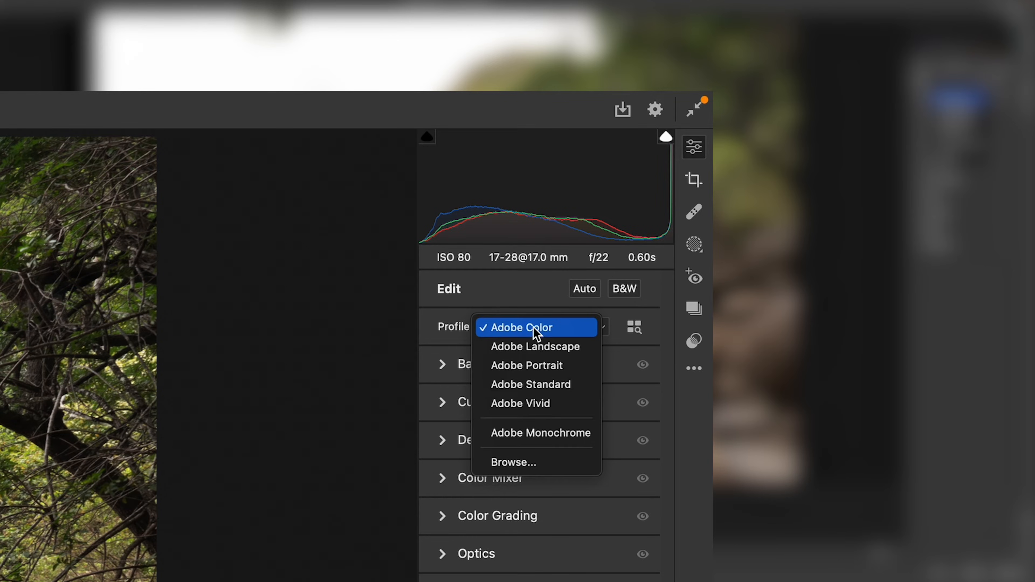
mouse_move(522, 463)
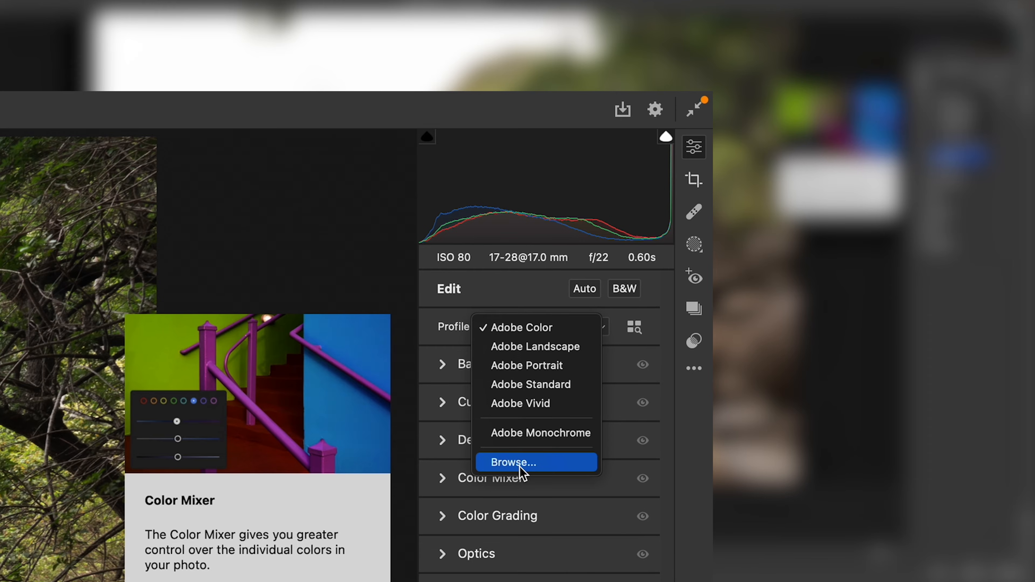
left_click(514, 462)
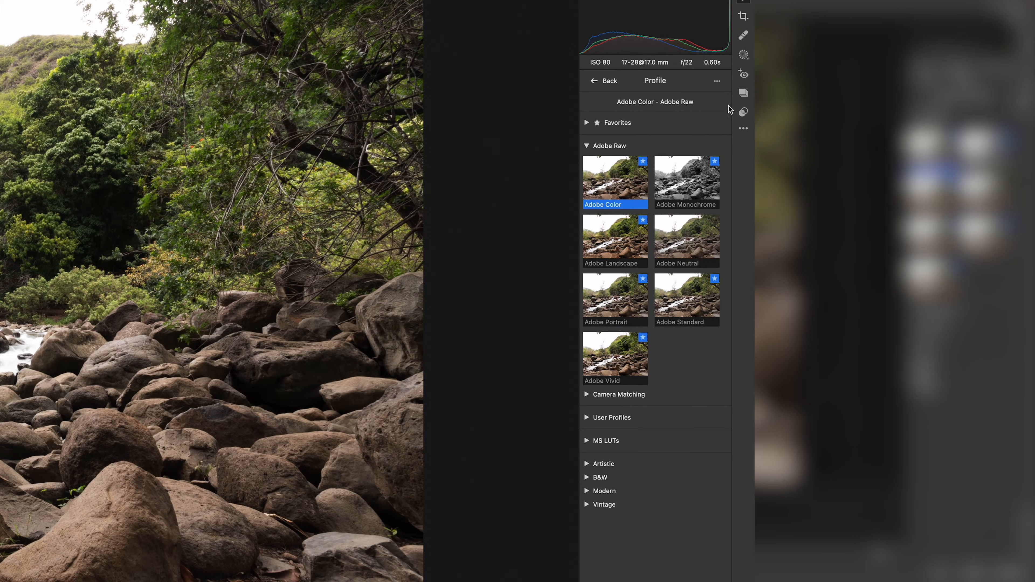
mouse_move(692, 562)
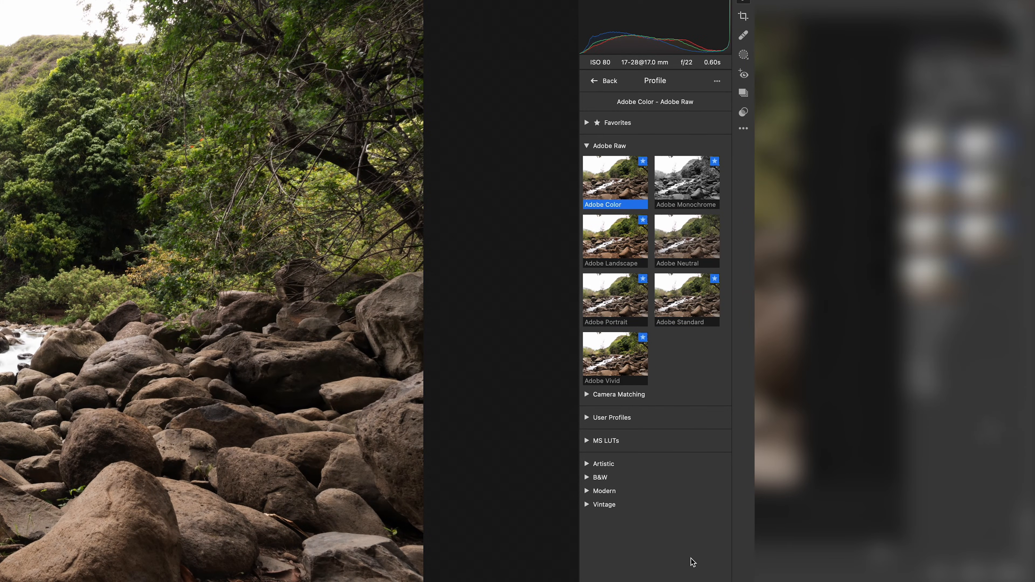
mouse_move(627, 526)
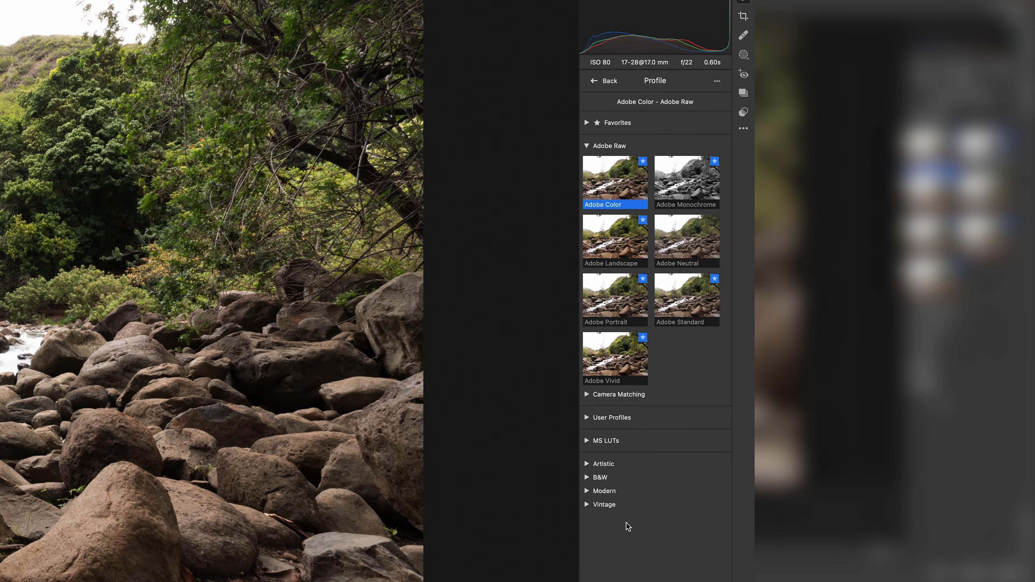
mouse_move(617, 452)
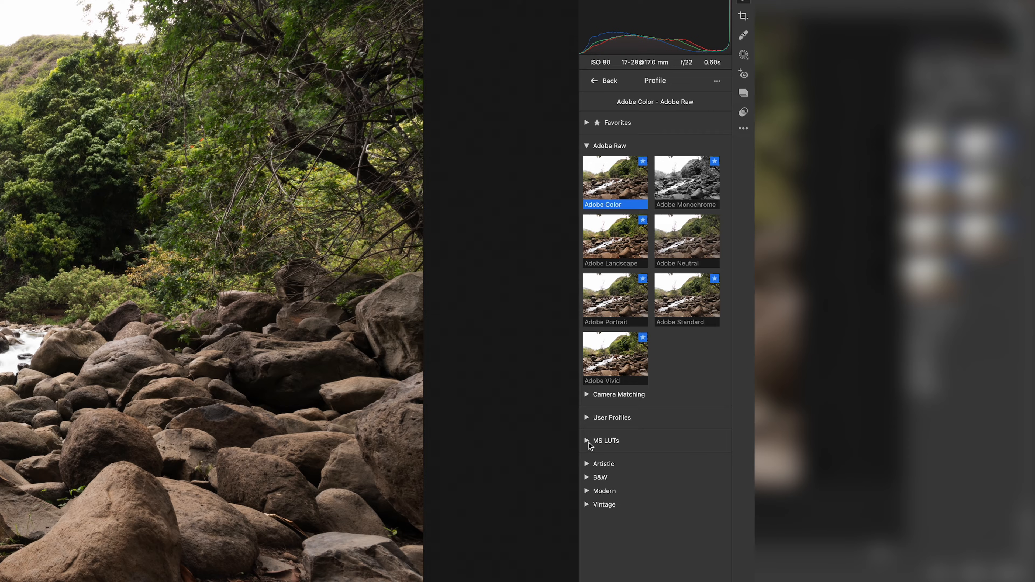
Step: Apply The OT profile from the expanded MS LUTs group to the river photo at amount 91
left_click(606, 441)
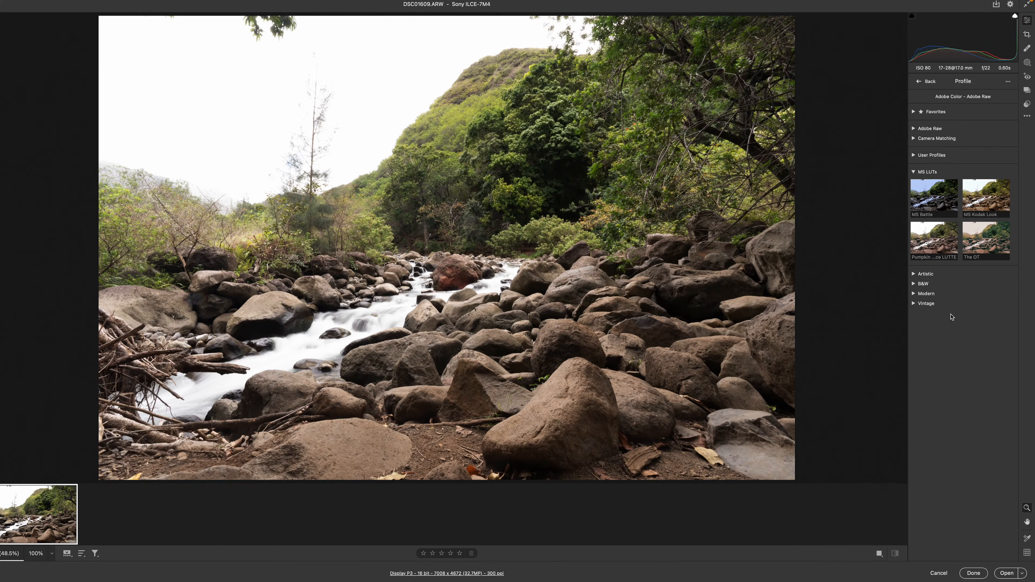
left_click(934, 239)
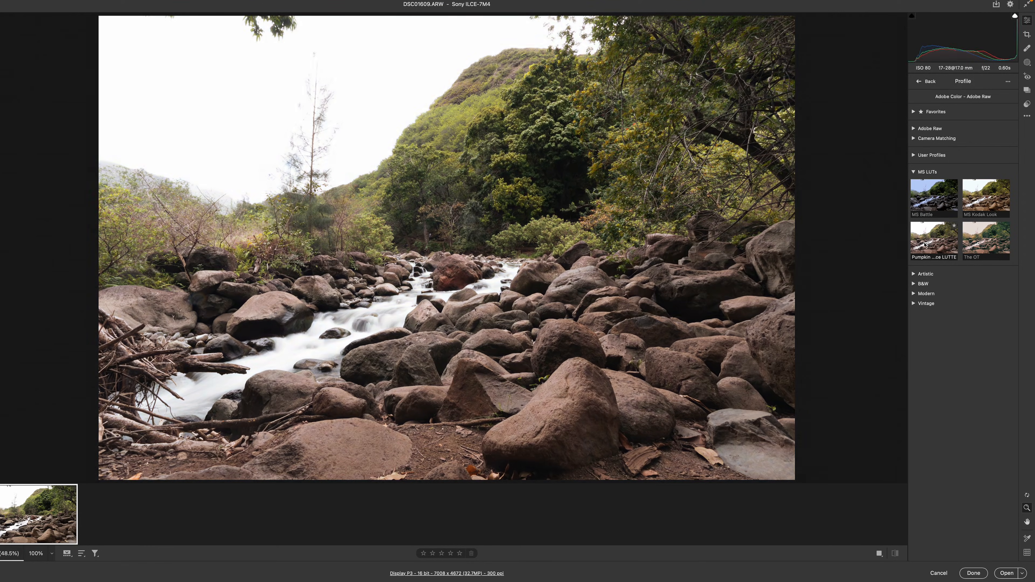
left_click(986, 239)
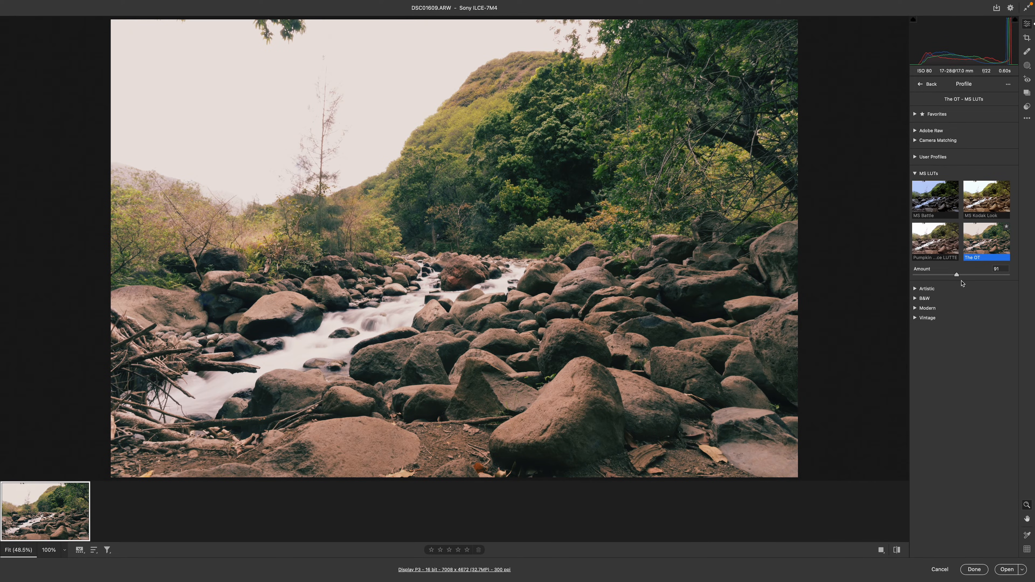
mouse_move(960, 558)
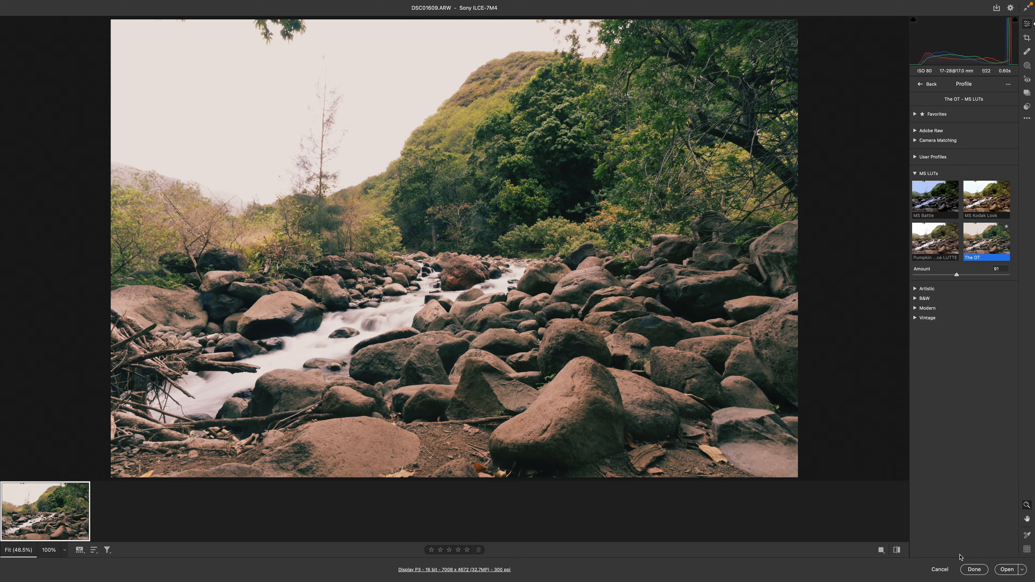
mouse_move(968, 497)
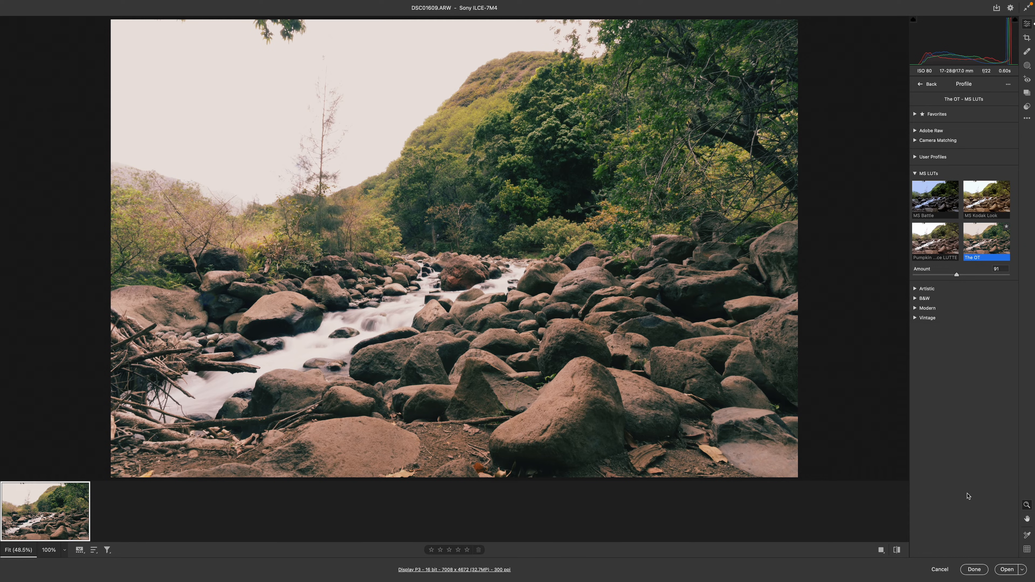
mouse_move(971, 520)
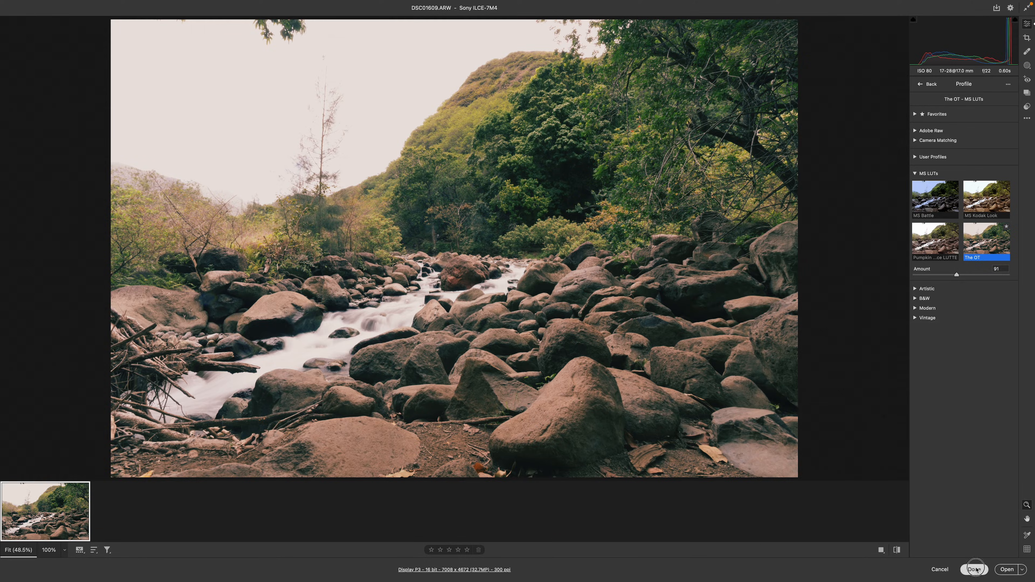
Step: Commit the edit with Done and leave Camera Raw for Lightroom Classic
left_click(974, 570)
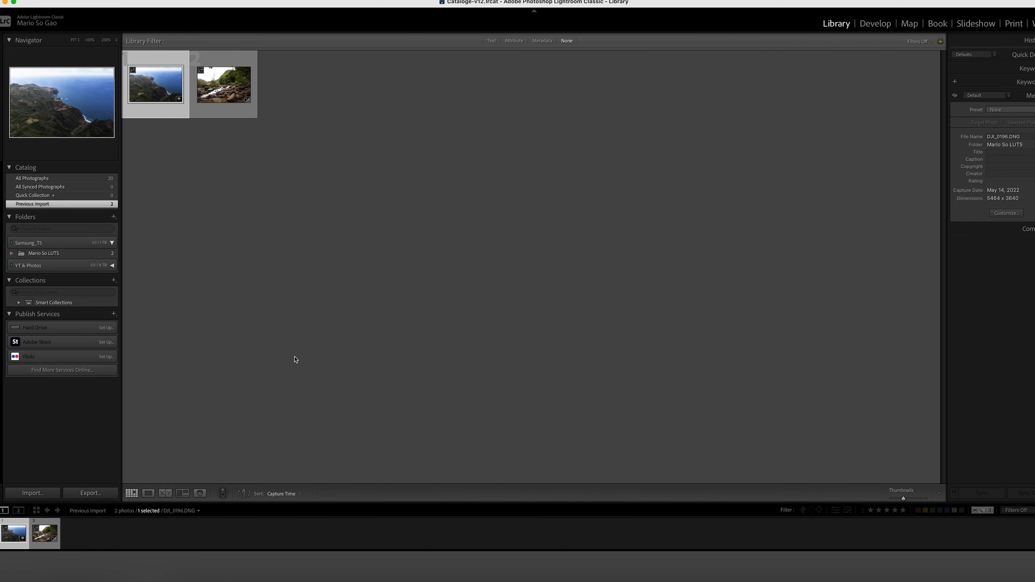
Step: View the coastline DNG in Develop fitted to screen, compare with the river photo, and peek at the Profile list
left_click(875, 23)
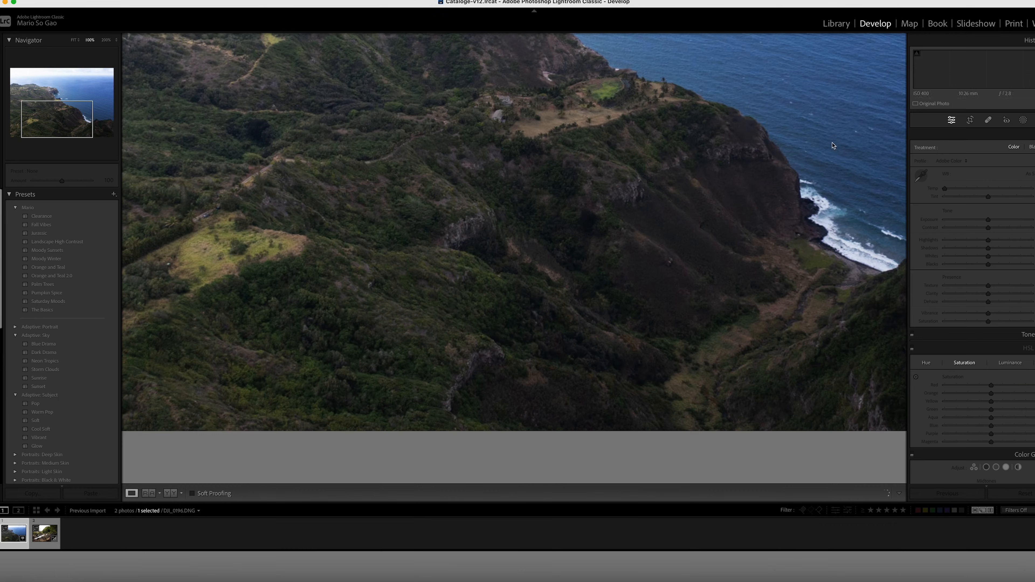
left_click(72, 39)
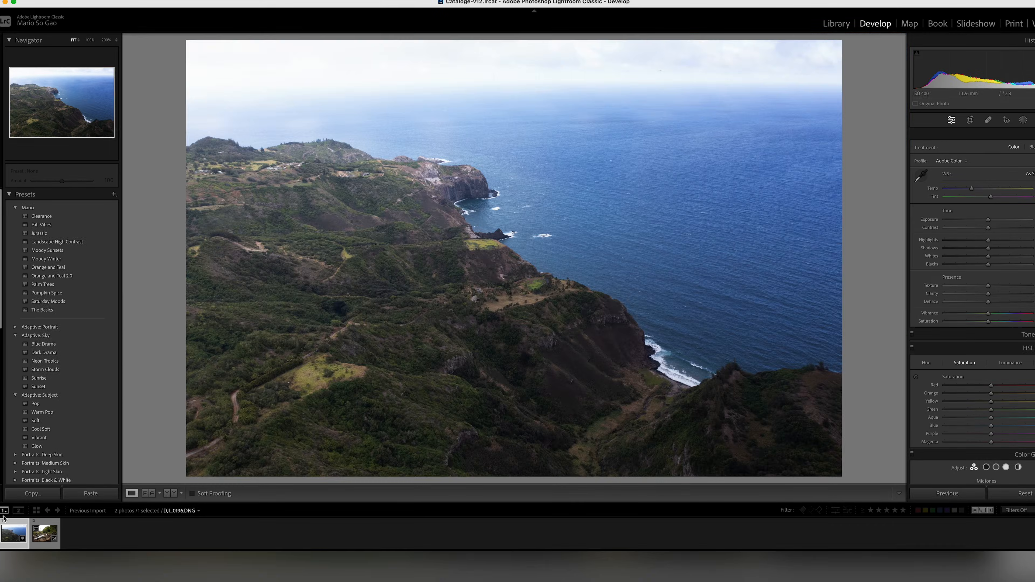
left_click(45, 534)
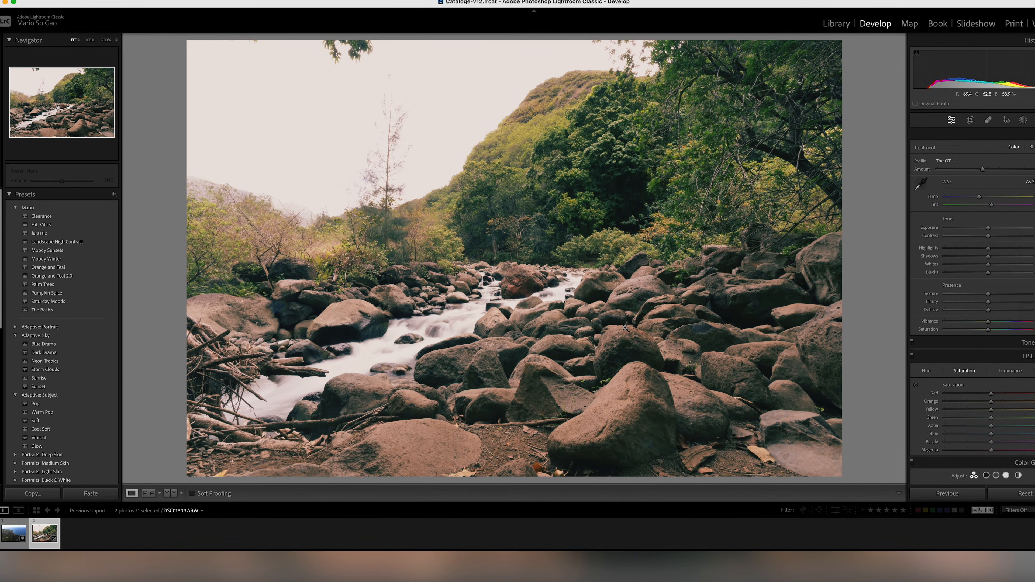
mouse_move(644, 326)
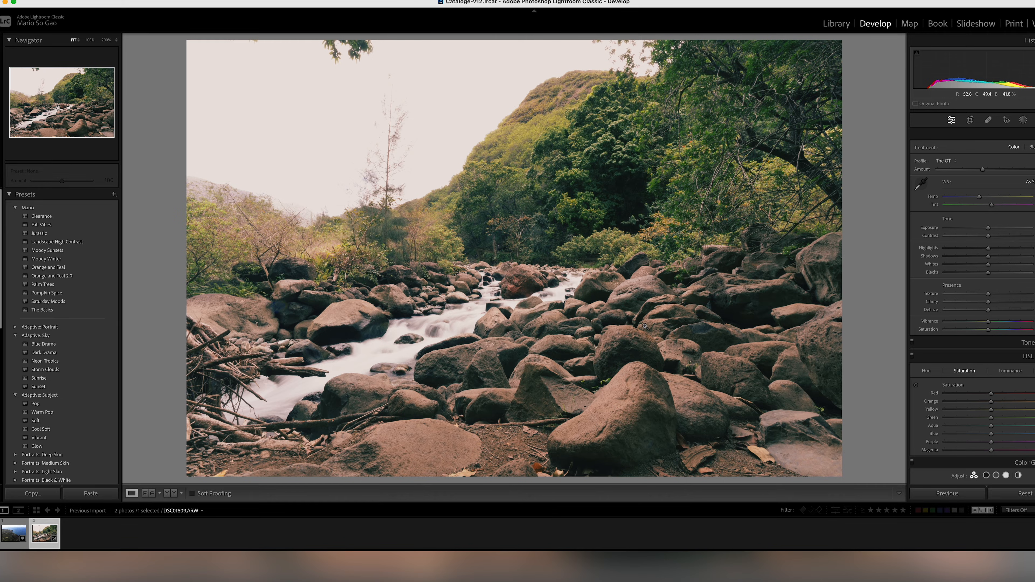
mouse_move(594, 312)
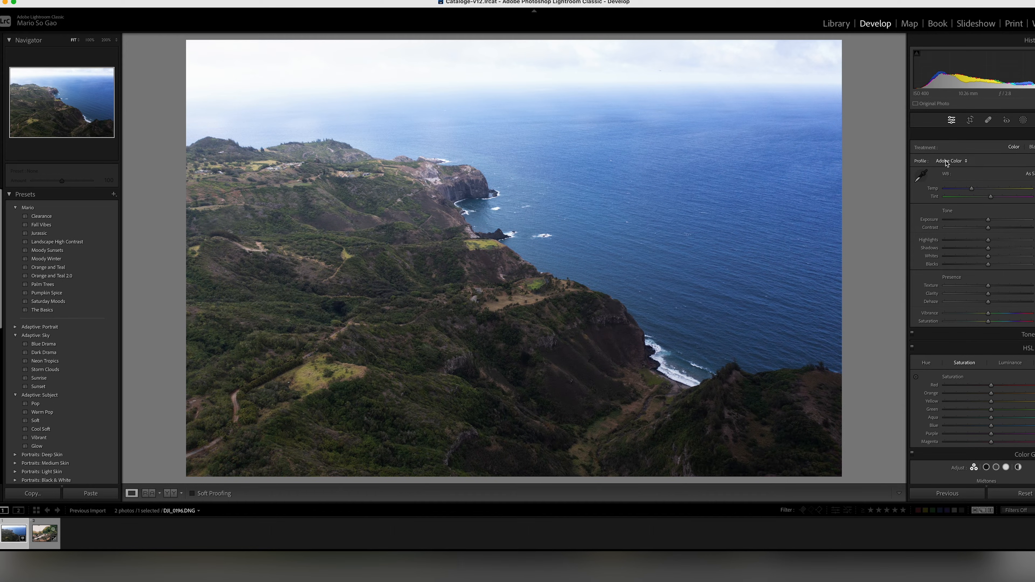
left_click(954, 161)
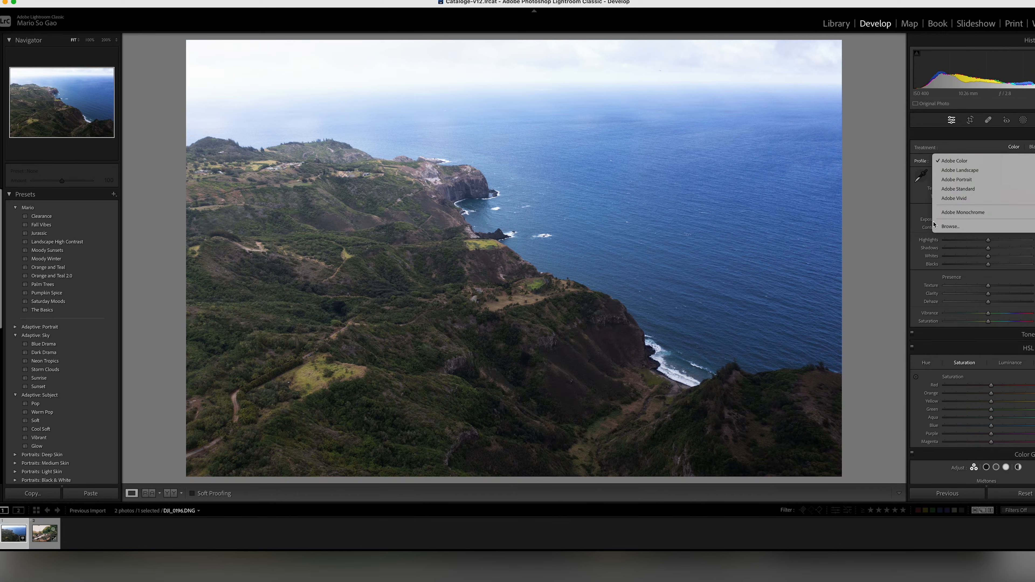
mouse_move(137, 457)
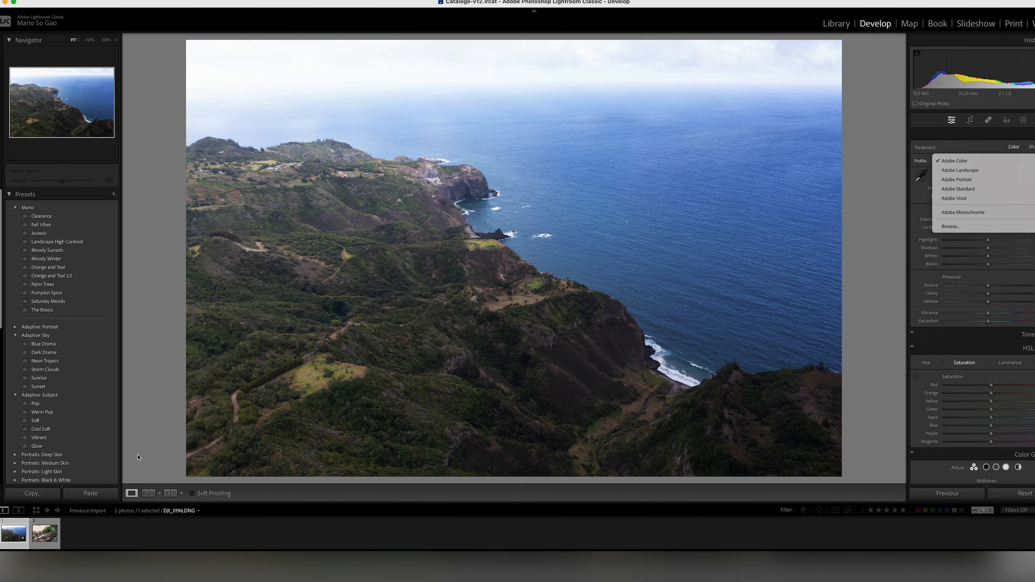
mouse_move(880, 235)
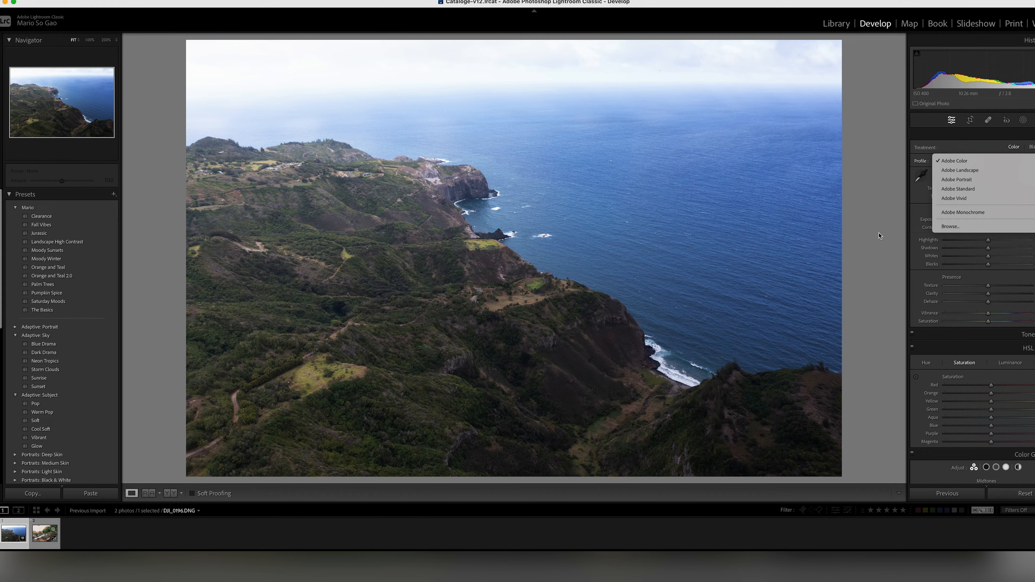
left_click(954, 161)
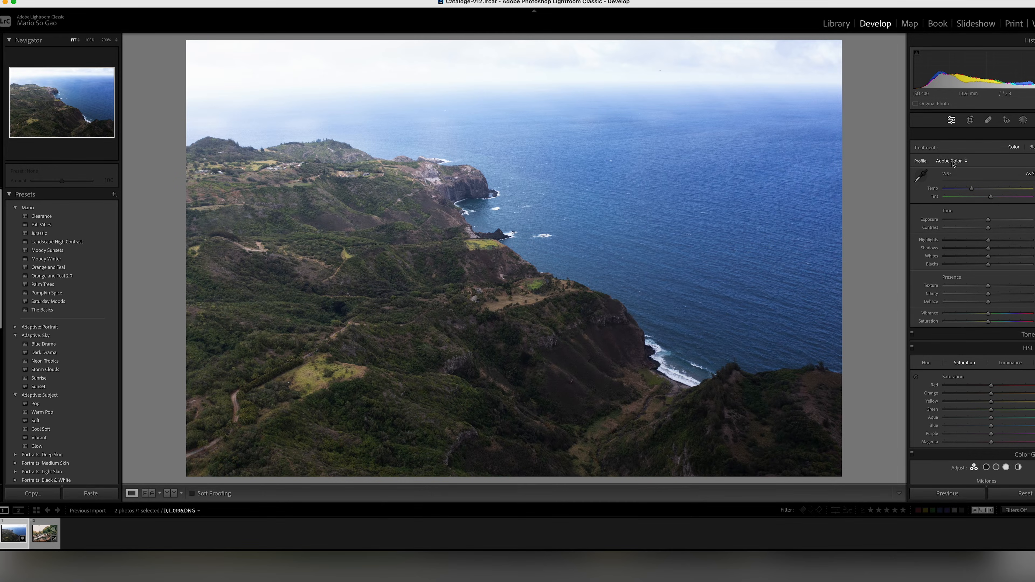
Step: Reach the MS LUTs group in the Profile Browser with panels hidden
left_click(949, 161)
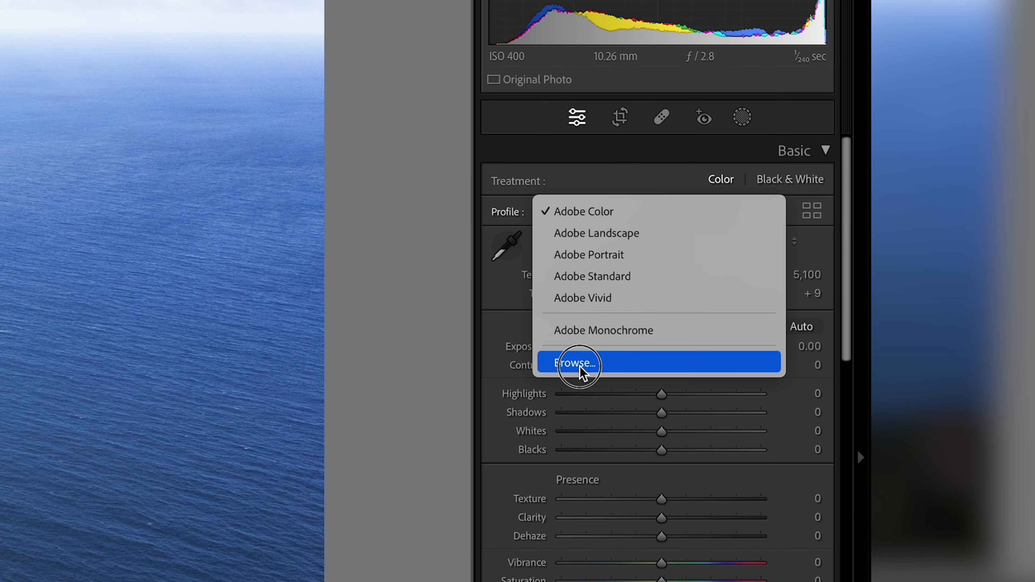
left_click(576, 362)
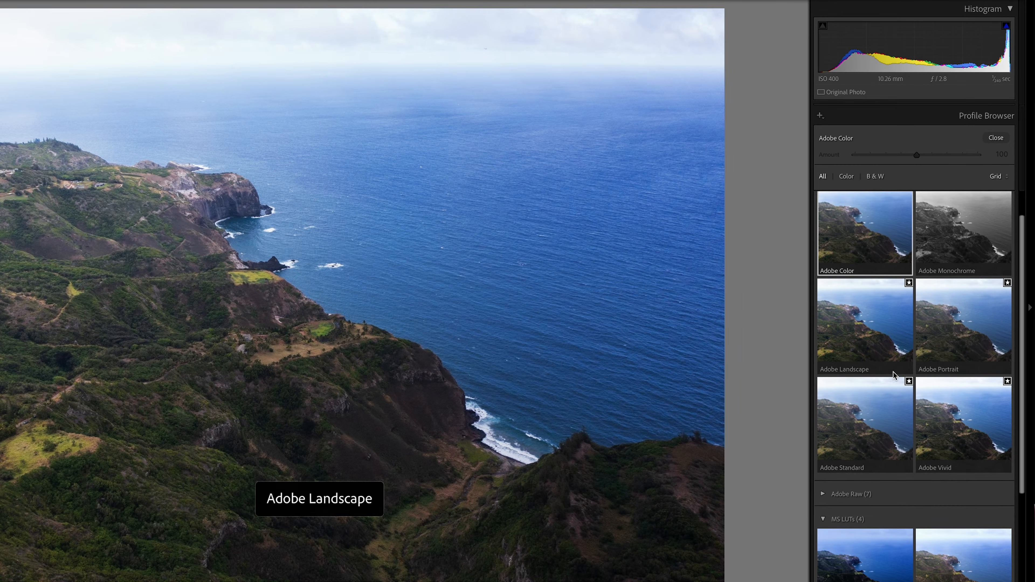
scroll("down", 3)
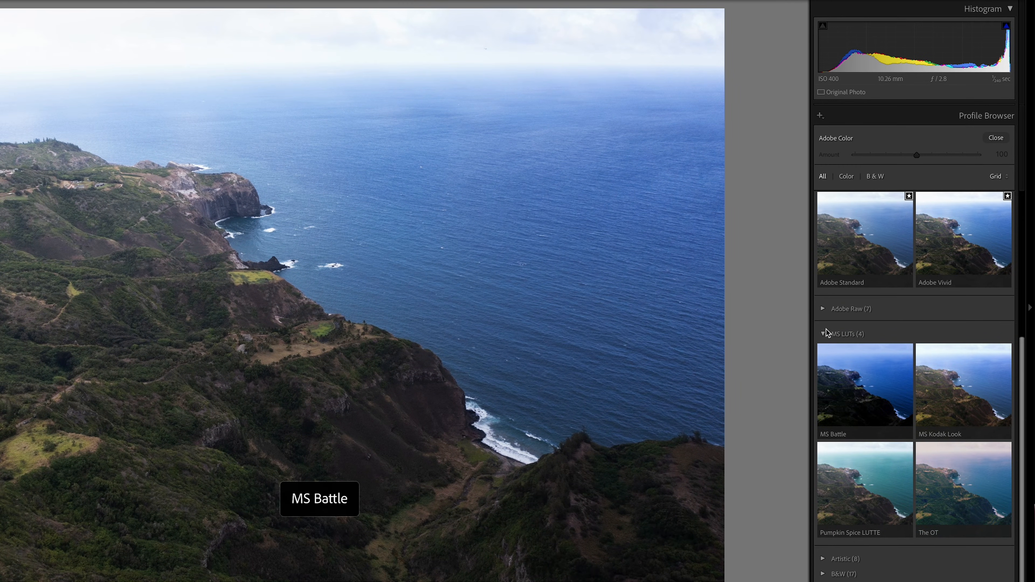
key("Tab")
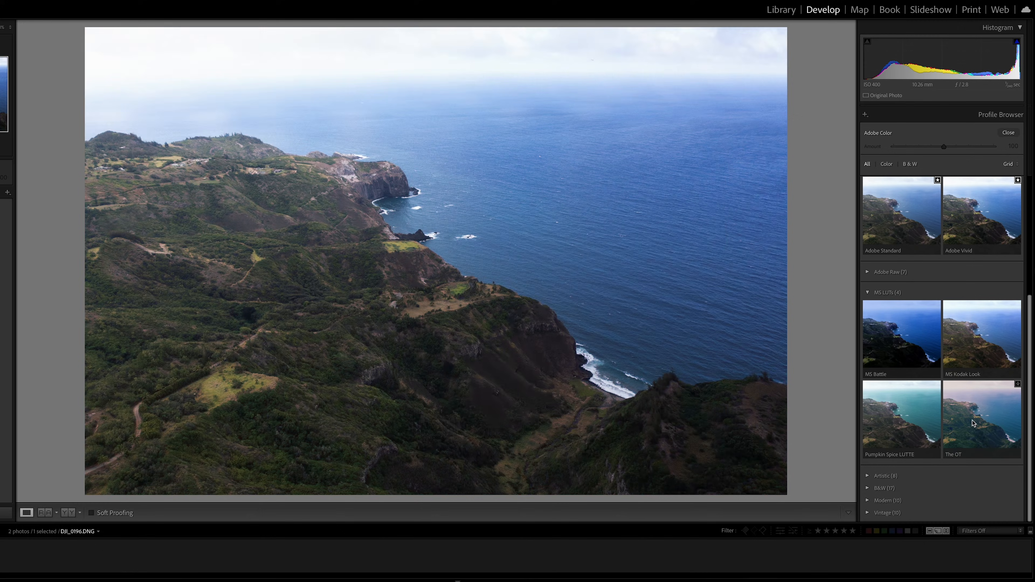
Step: Try The OT, MS Battle and Pumpkin Spice LUTTE on the coastline photo, settling on MS Battle
left_click(981, 418)
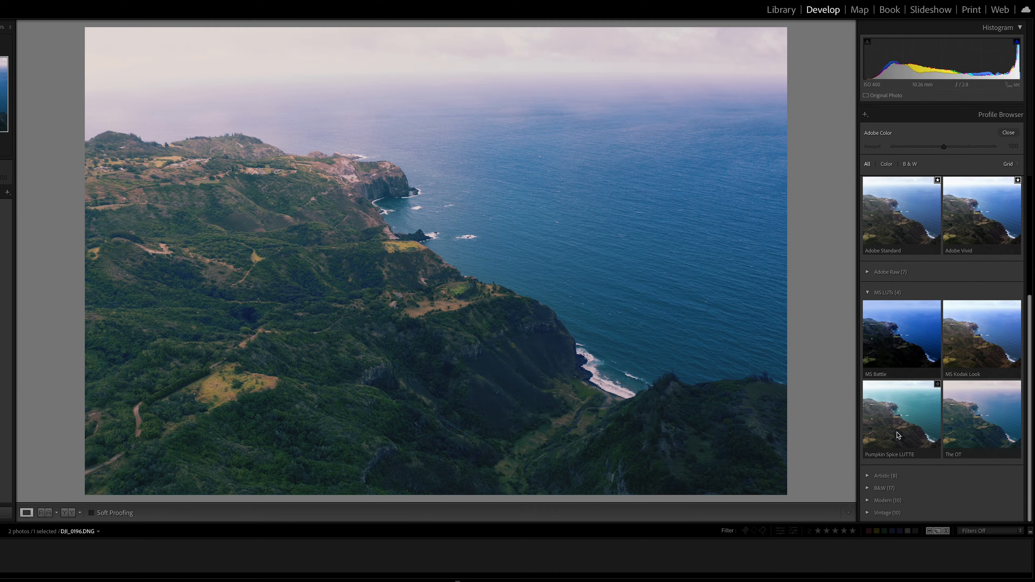
left_click(902, 335)
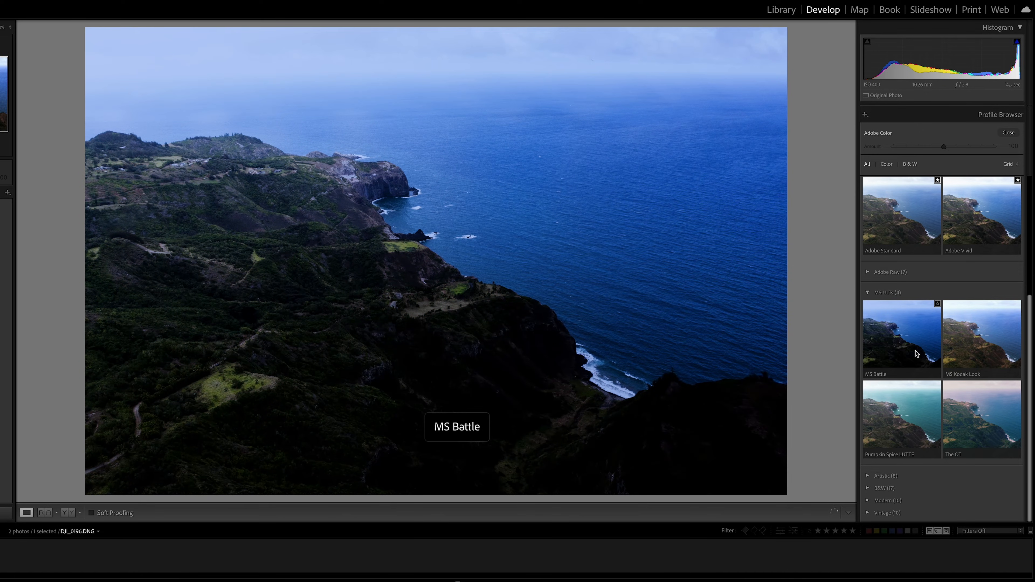
left_click(901, 420)
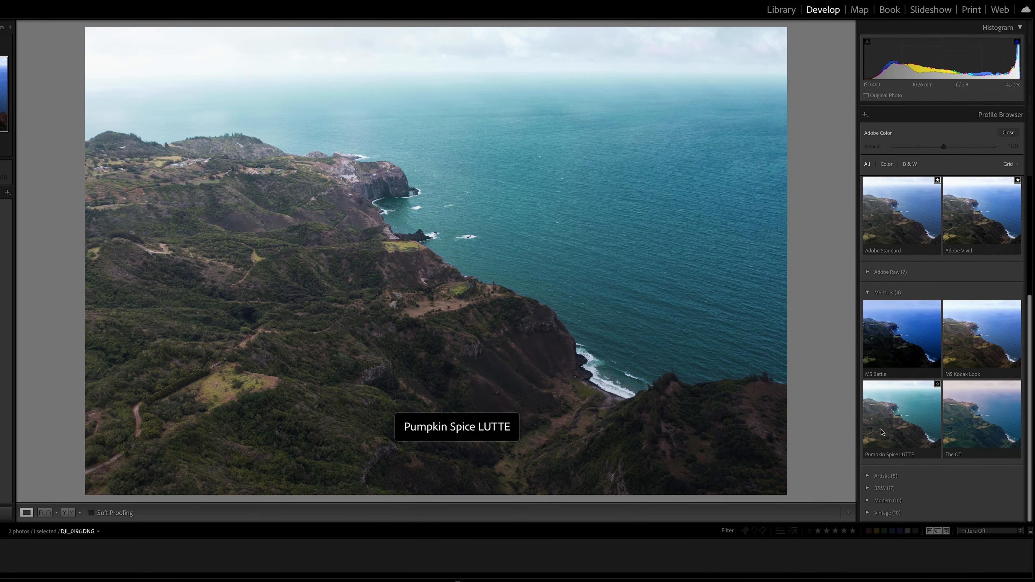
left_click(901, 336)
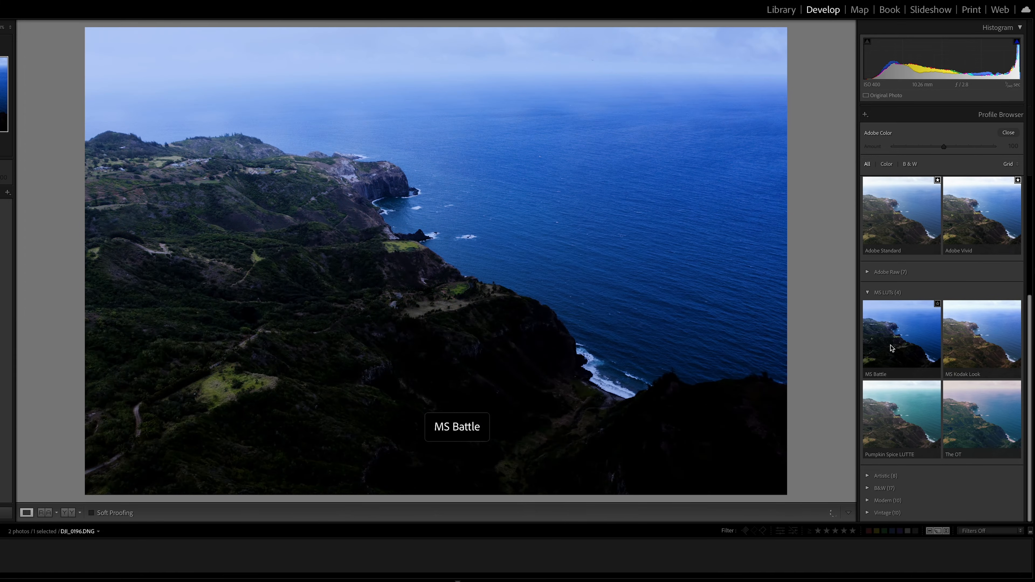
mouse_move(906, 362)
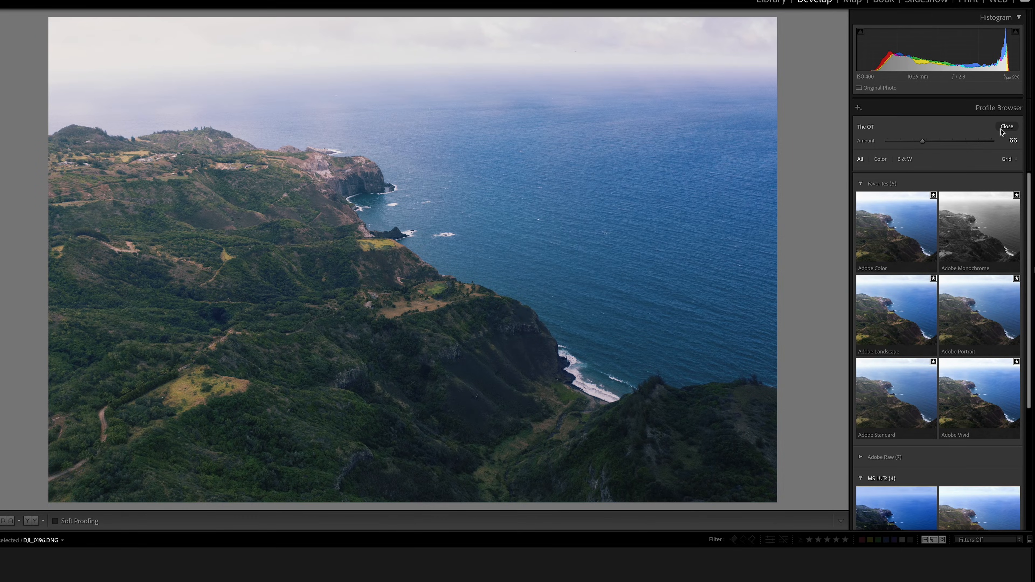
Step: Close the Profile Browser with The OT applied at amount 66
left_click(1006, 126)
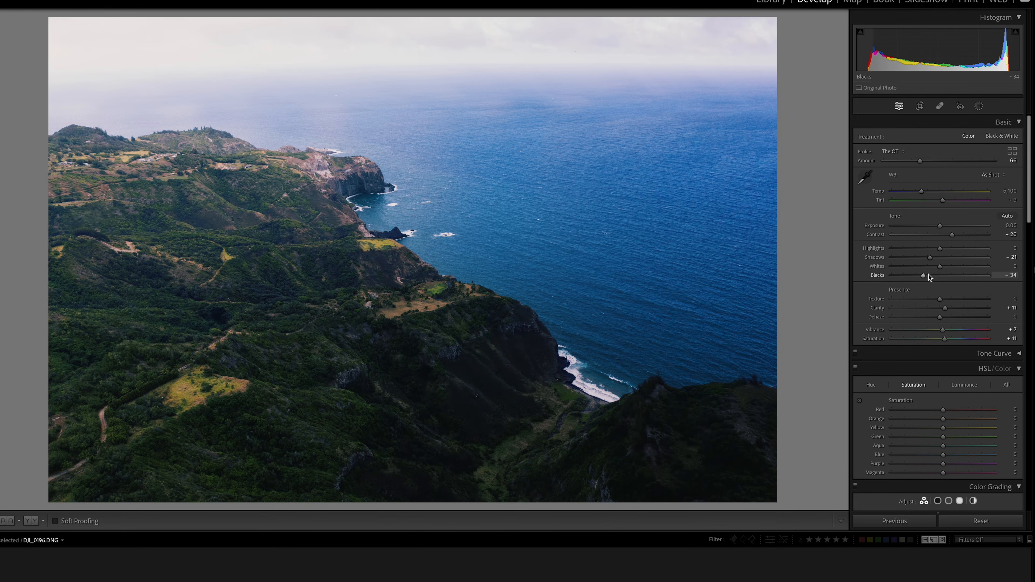
mouse_move(608, 334)
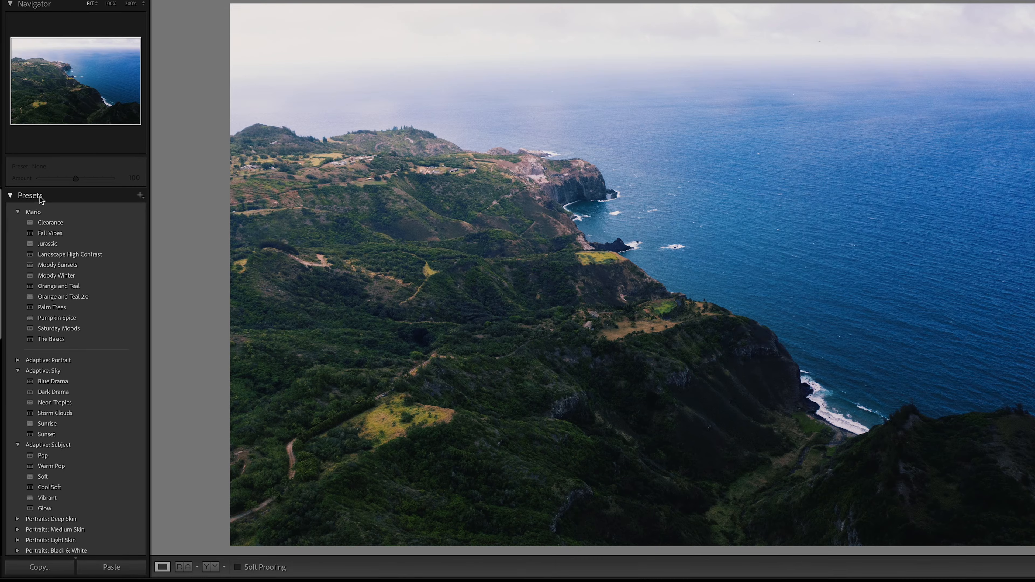
Step: Reopen the Create Preset dialog after dismissing a first attempt
left_click(140, 195)
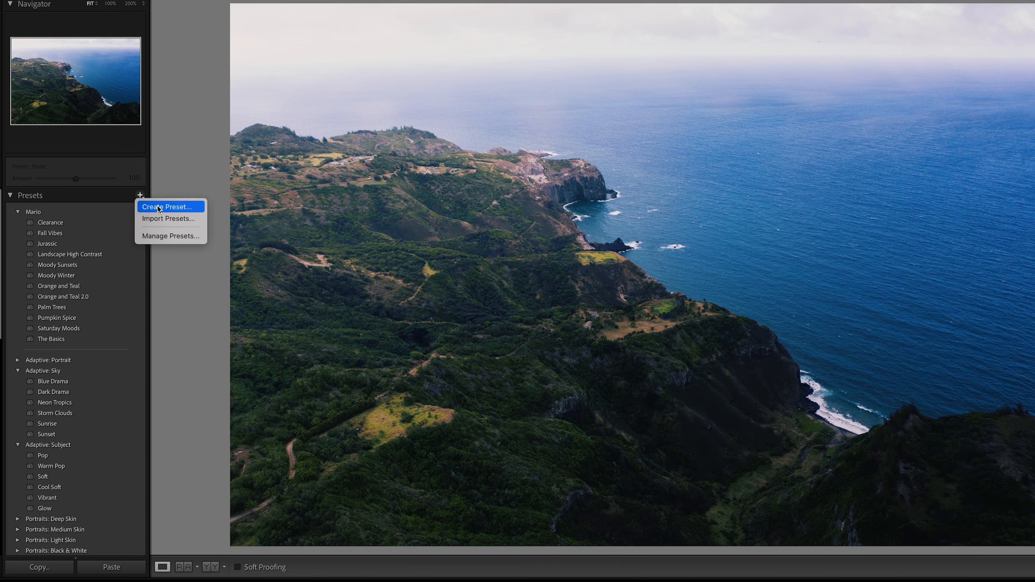
left_click(167, 207)
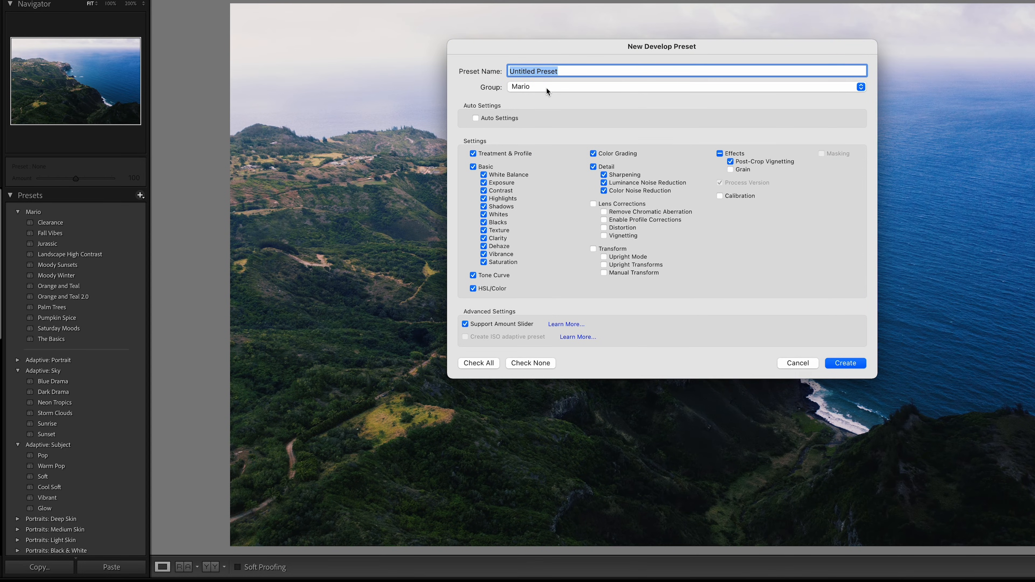
left_click(797, 363)
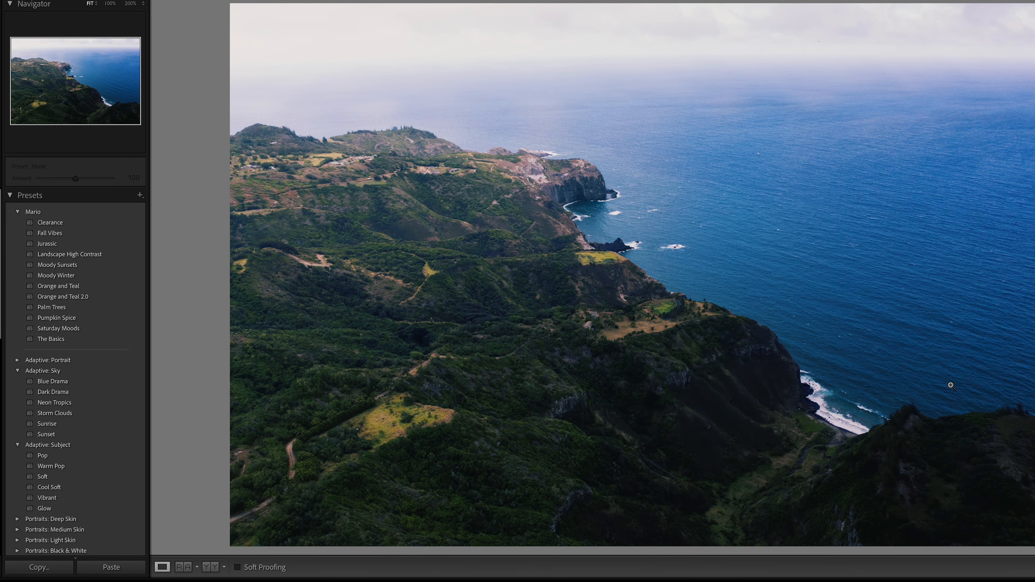
mouse_move(703, 314)
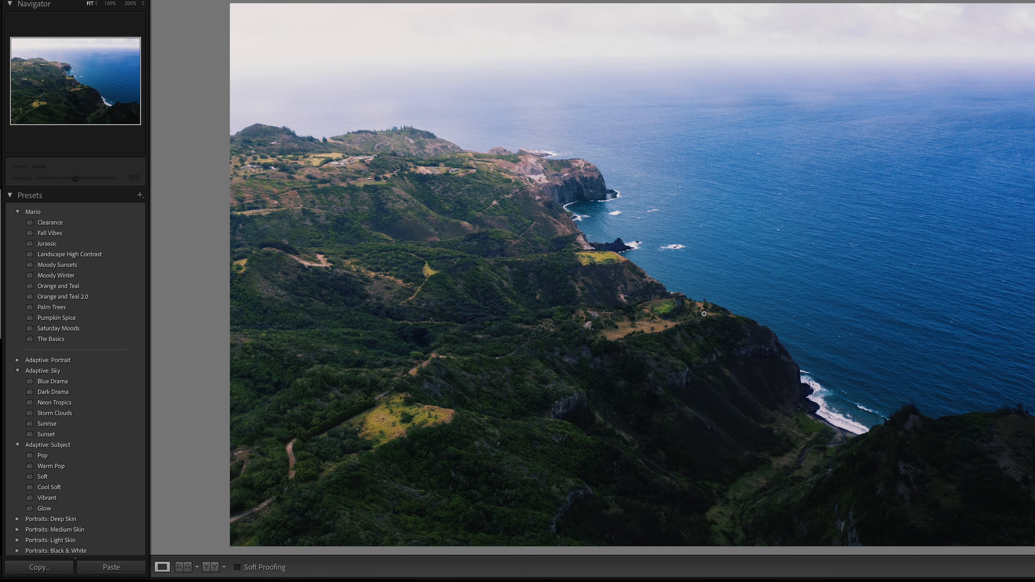
mouse_move(554, 297)
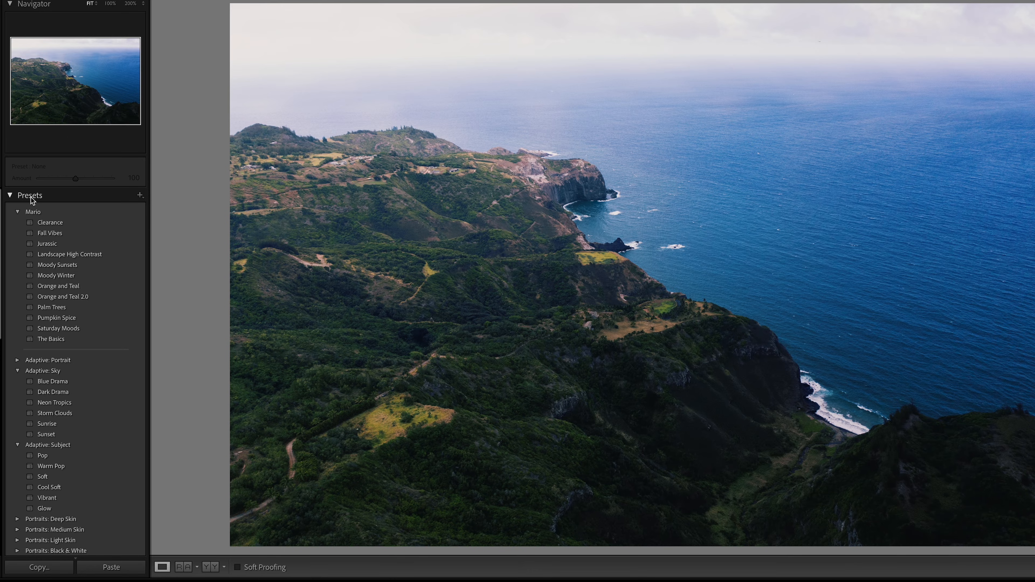
left_click(140, 194)
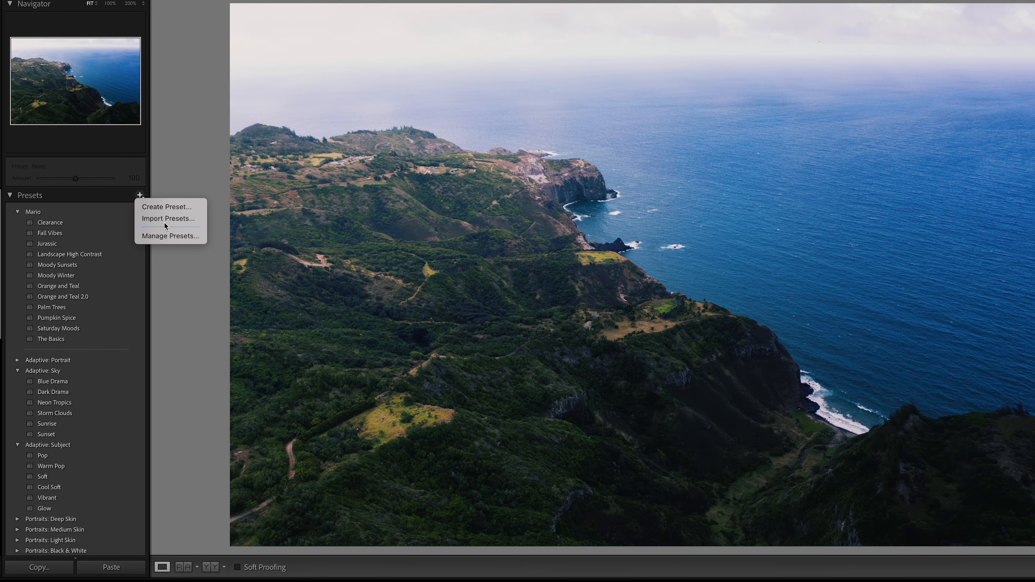
left_click(166, 207)
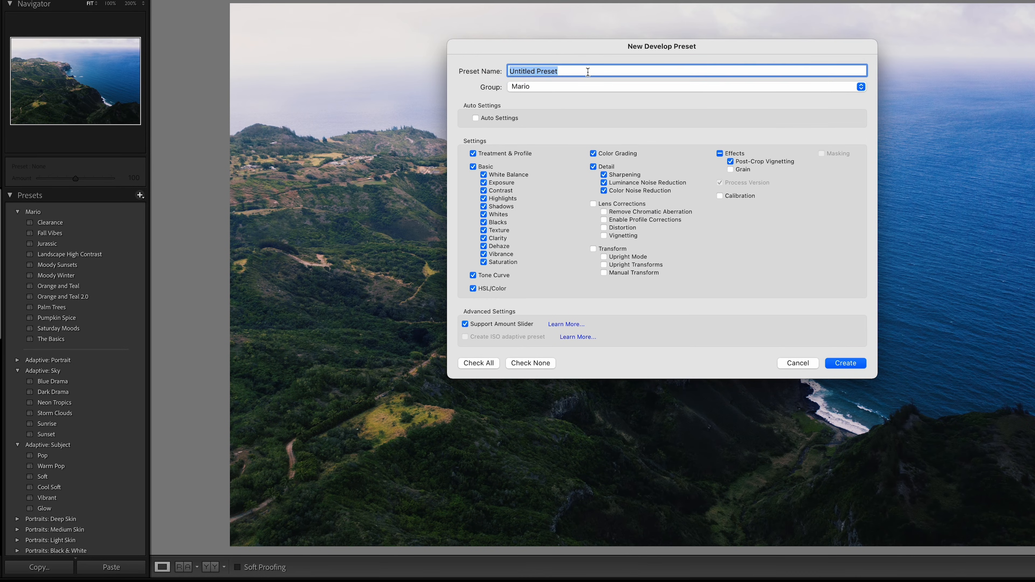
Step: Save the edits as develop preset 'Test' in the Mario group and apply it to the coastline photo
type("Test")
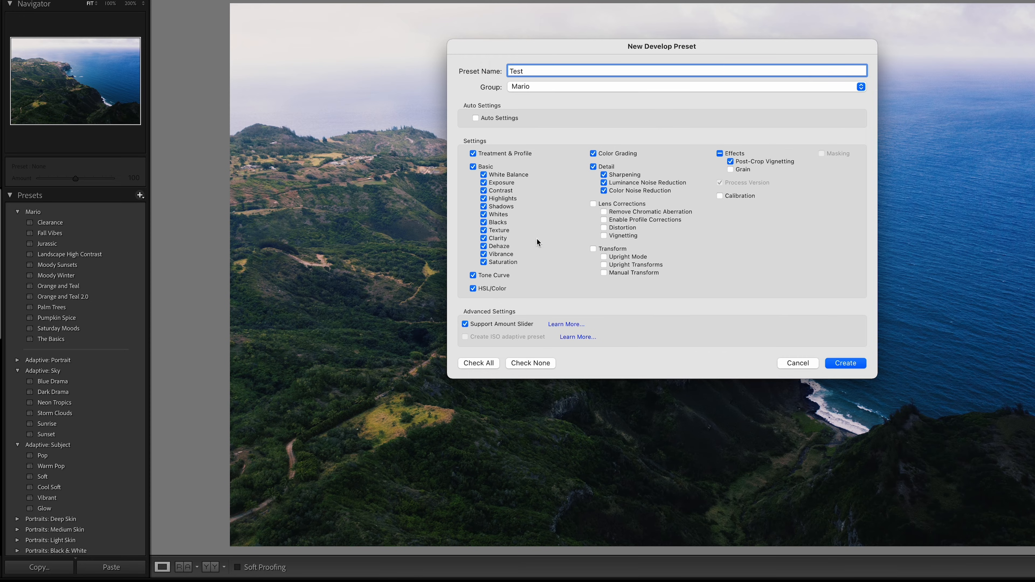
left_click(844, 363)
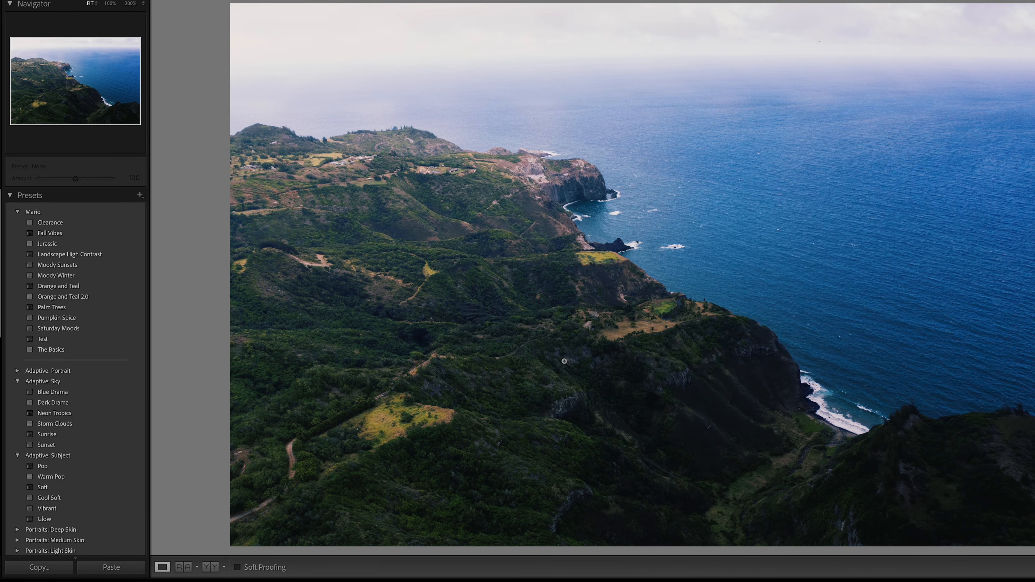
mouse_move(6, 342)
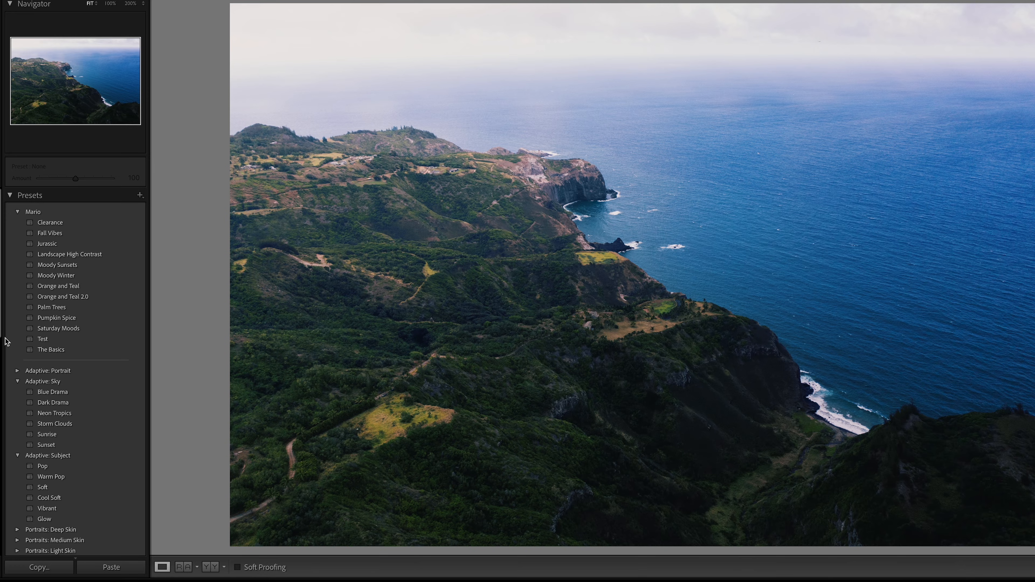
left_click(42, 339)
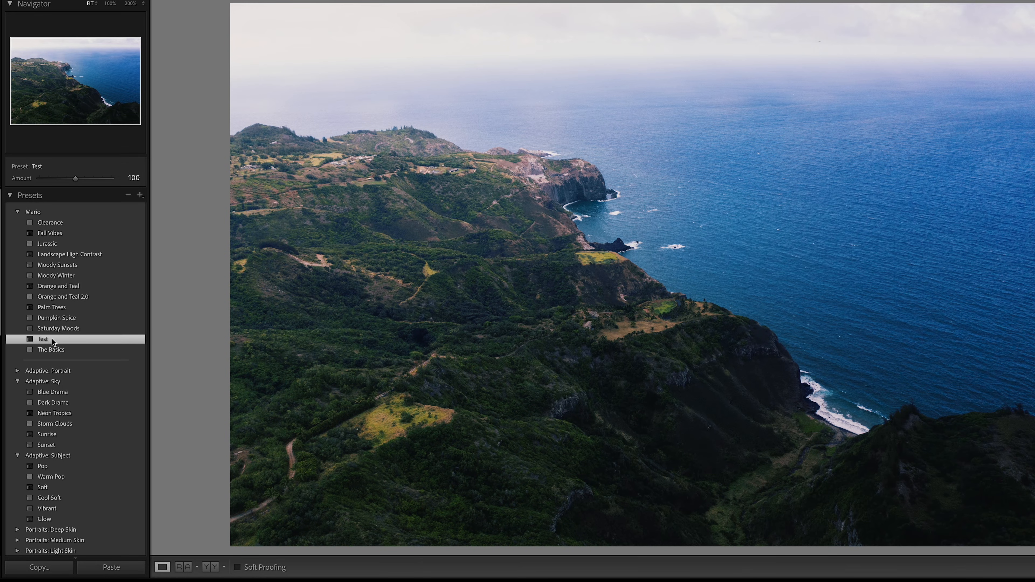
mouse_move(56, 465)
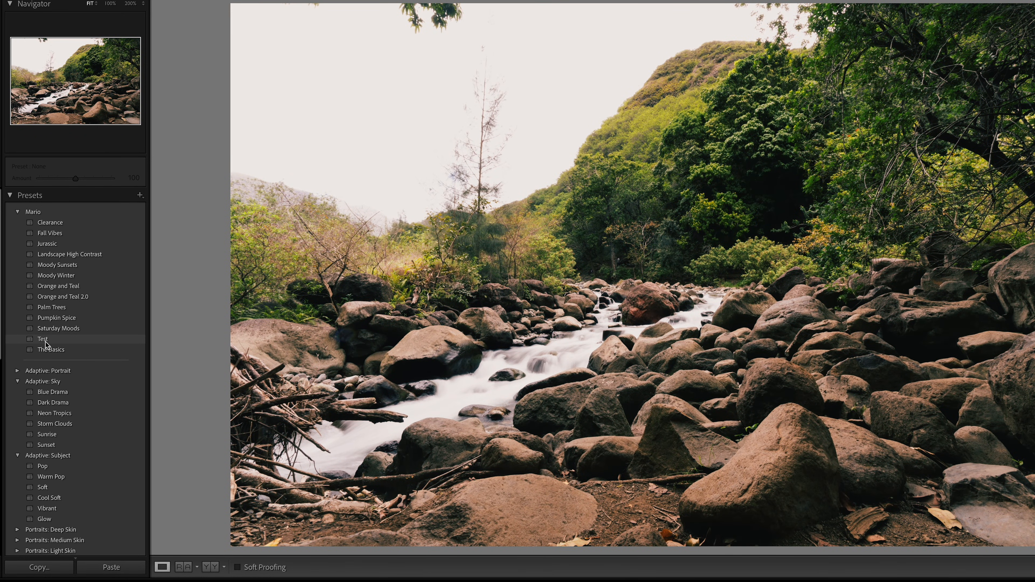
Step: Apply the Test preset to the stream photo and adjust its Amount slider, settling near 106
left_click(43, 338)
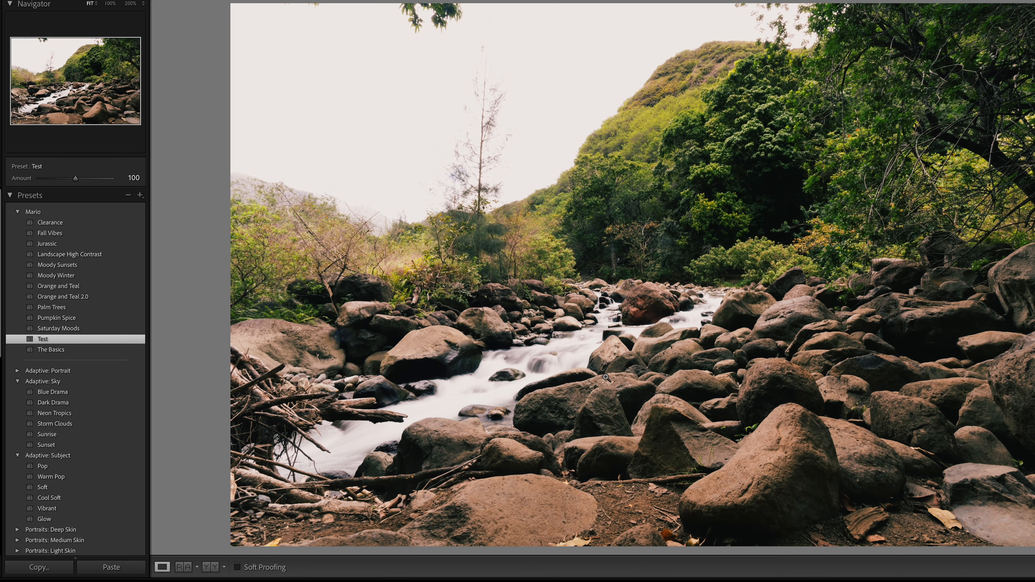
left_click_drag(75, 178, 50, 178)
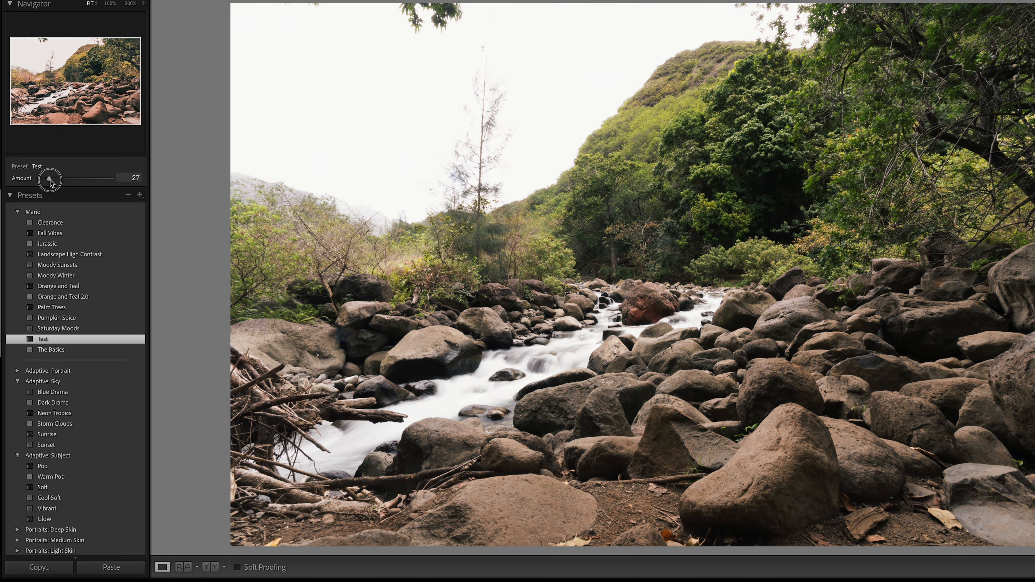
left_click_drag(50, 179, 91, 180)
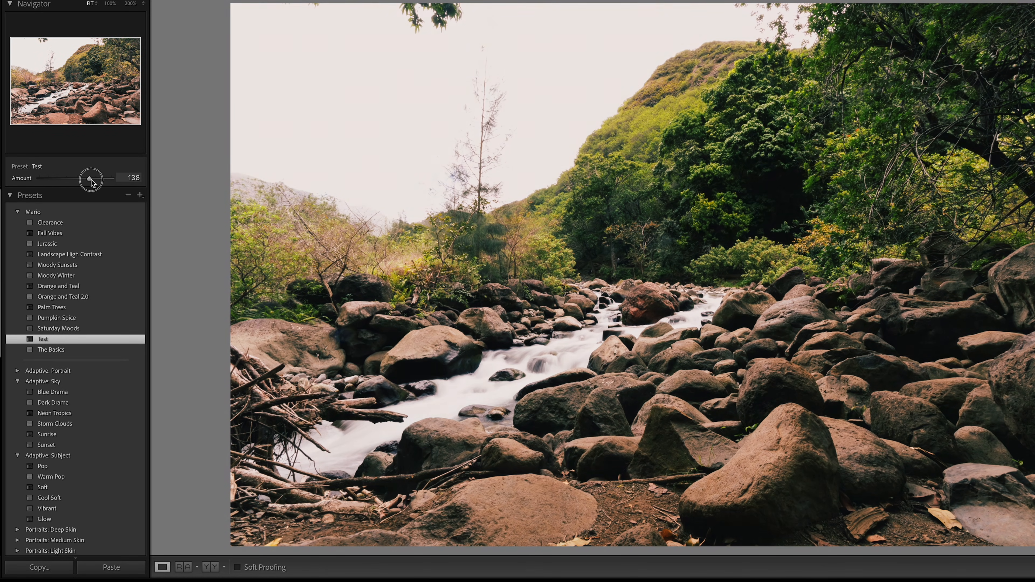
left_click_drag(91, 179, 76, 178)
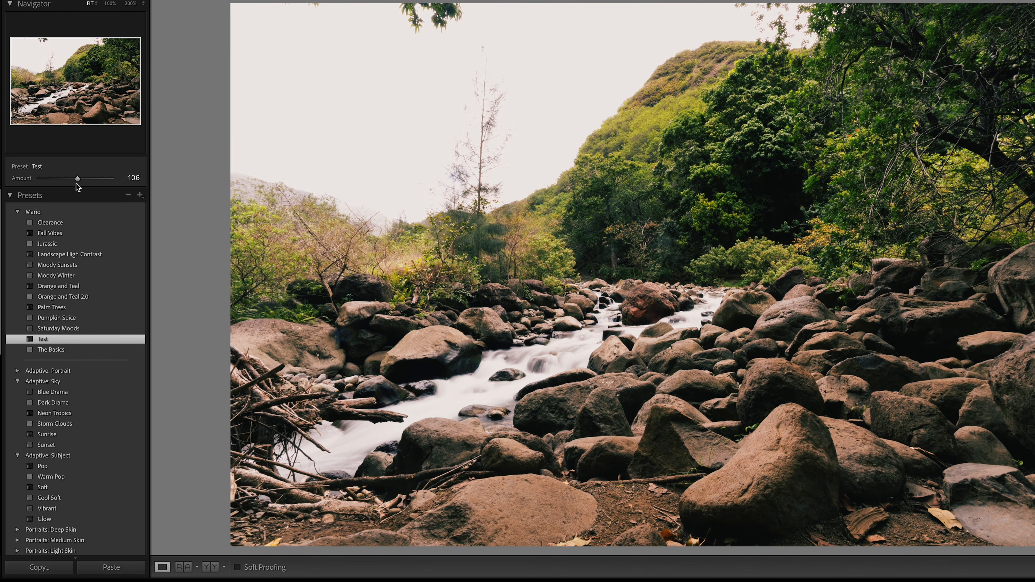
left_click_drag(77, 178, 55, 179)
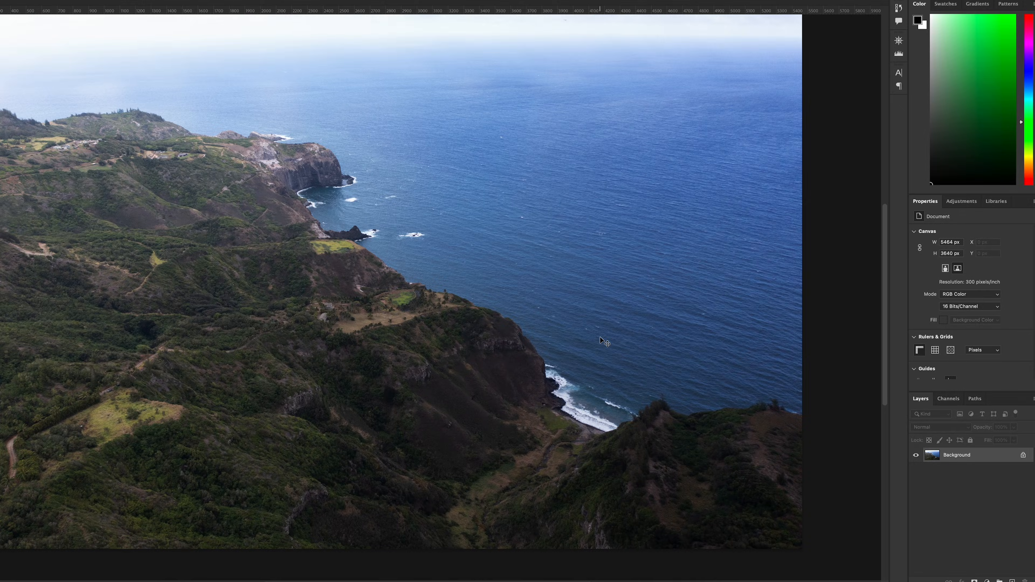
mouse_move(885, 245)
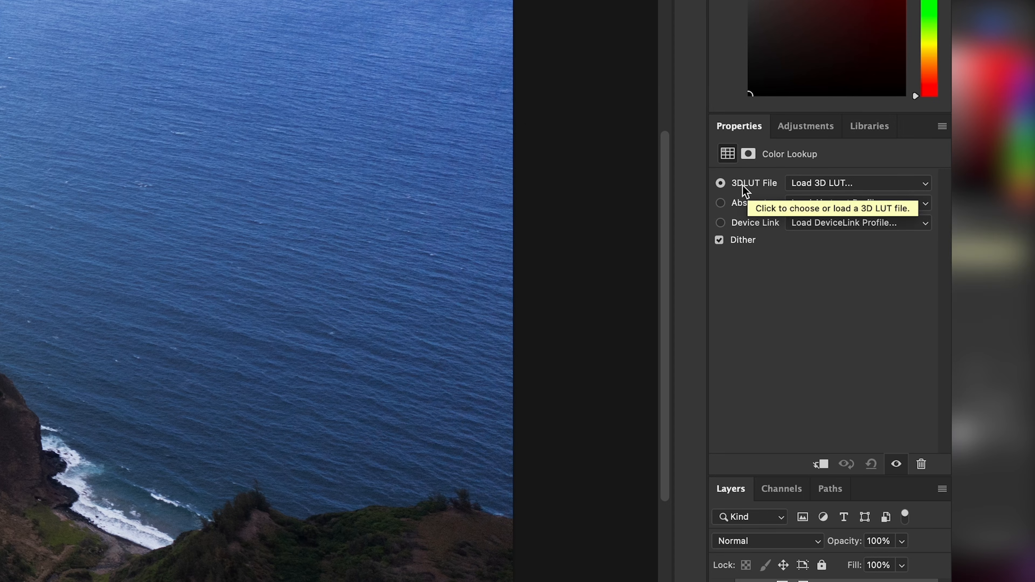
mouse_move(723, 191)
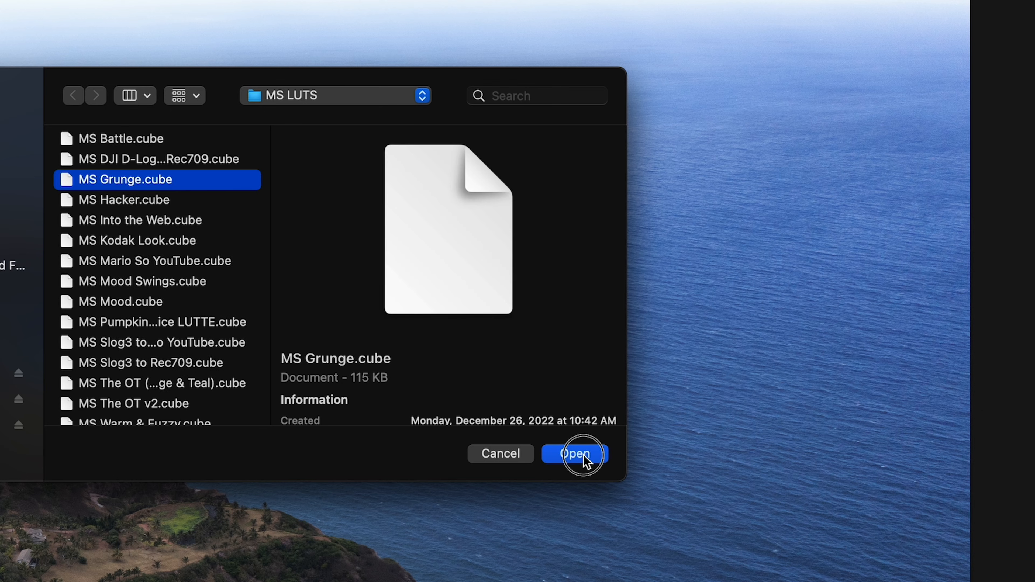
Step: Load the MS Grunge.cube LUT into the Color Lookup adjustment layer
left_click(574, 454)
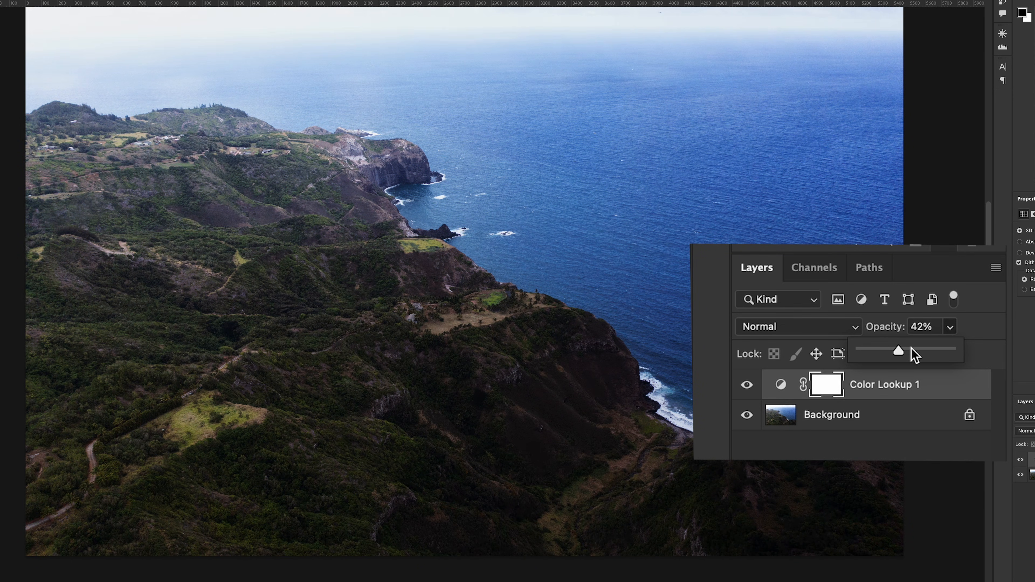
mouse_move(917, 364)
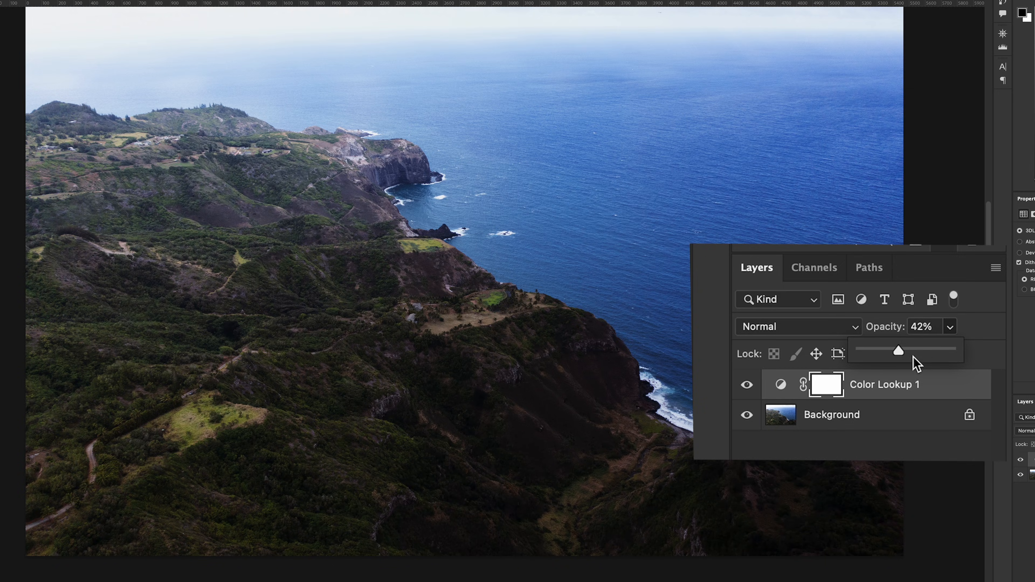